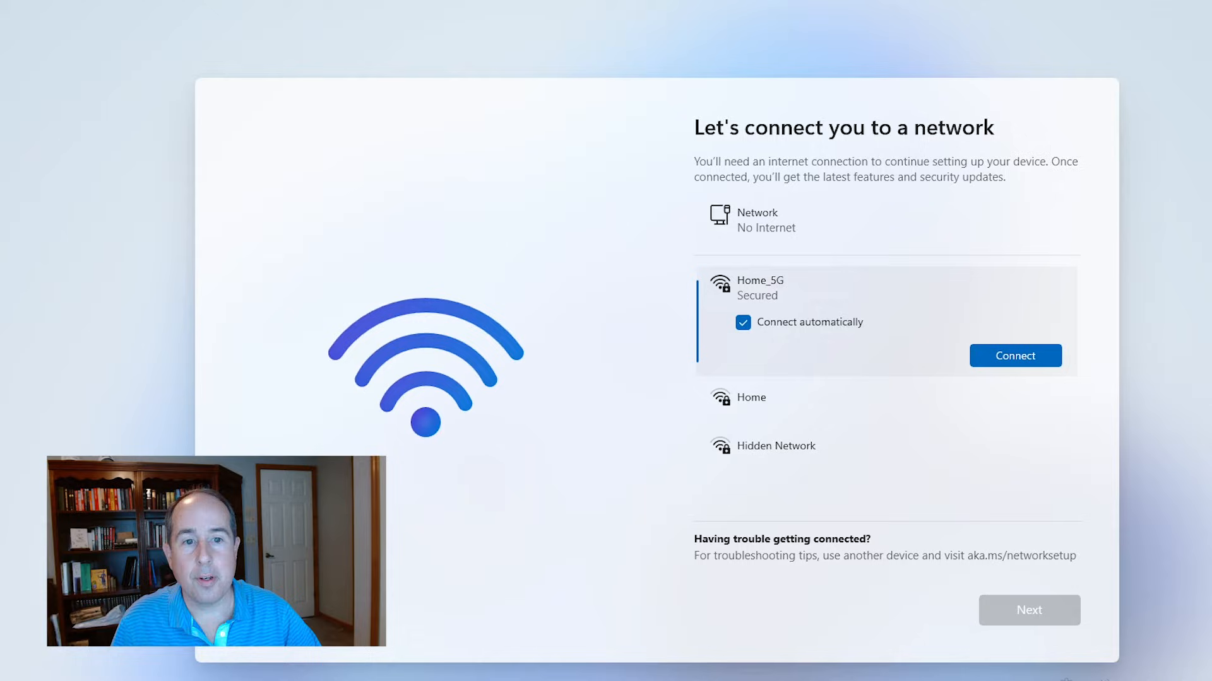
{"action": "mouse_move", "coordinate": [1028, 611]}
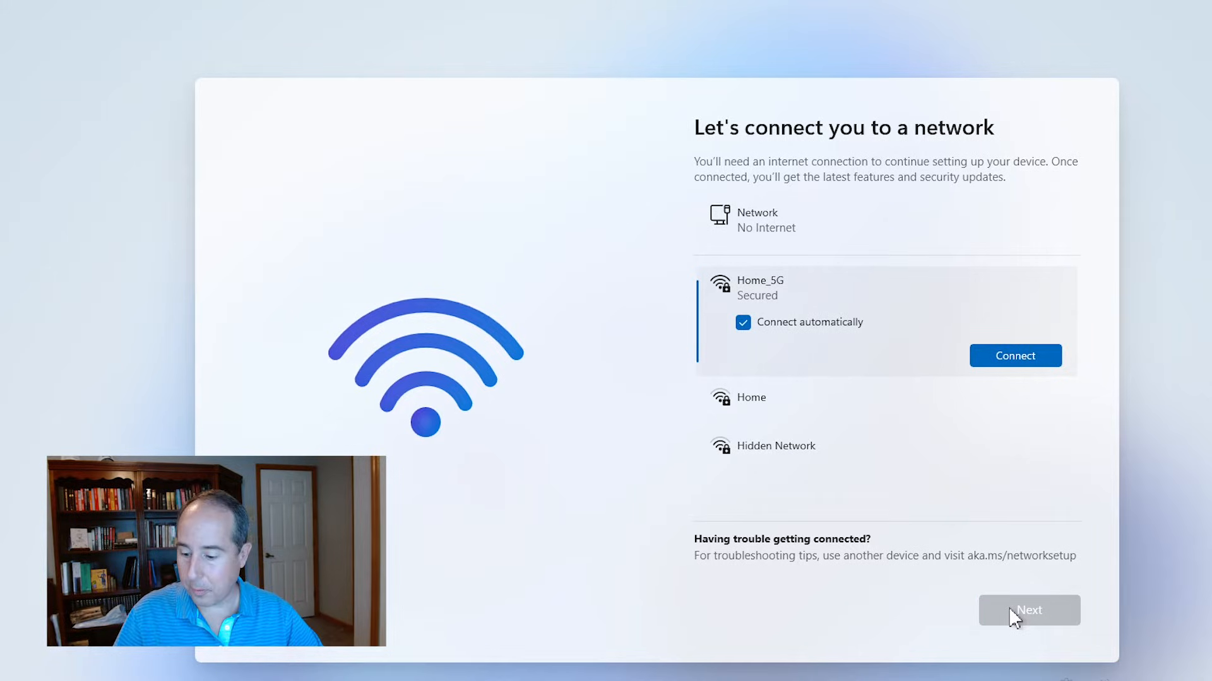
Open an administrator Command Prompt over the network page with Shift+F10.
{"action": "key", "text": "shift+f10"}
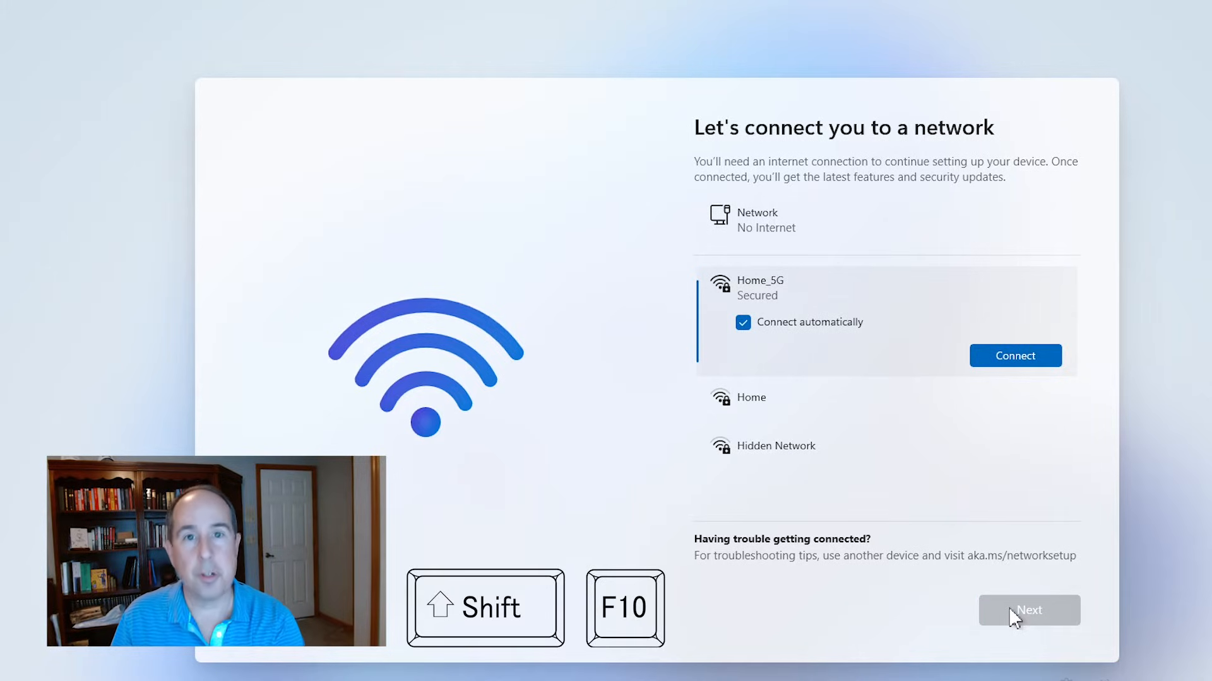
{"action": "key", "text": "Shift+F10"}
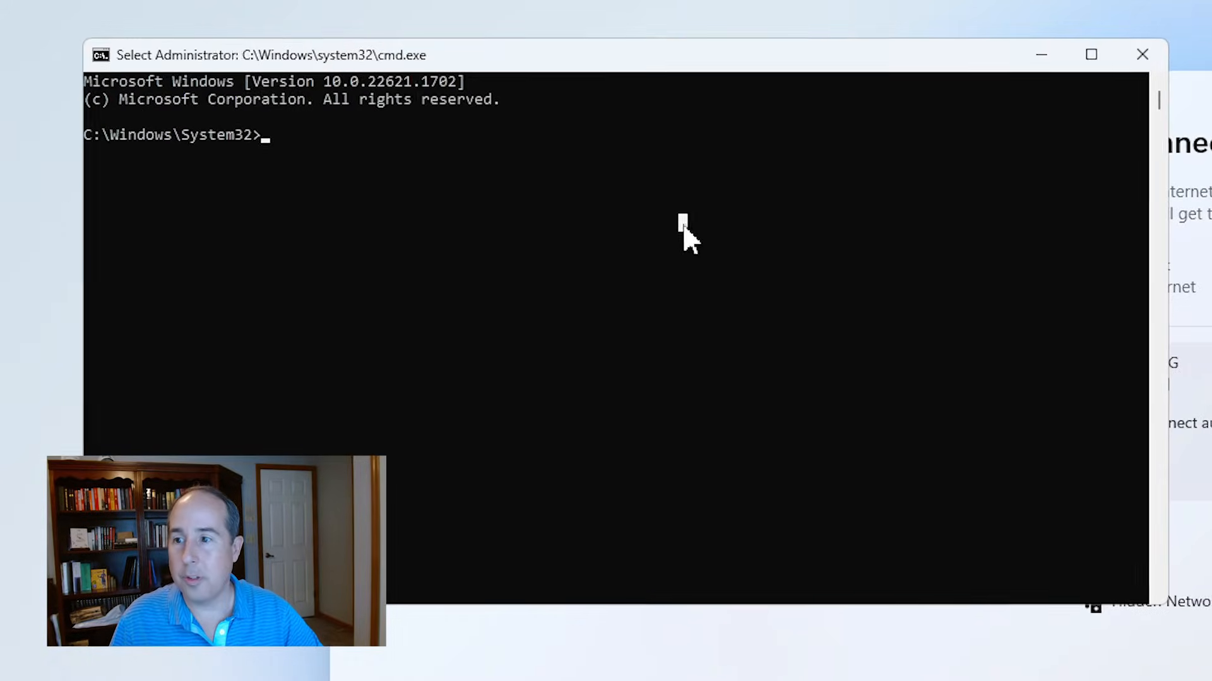
{"action": "mouse_move", "coordinate": [732, 263]}
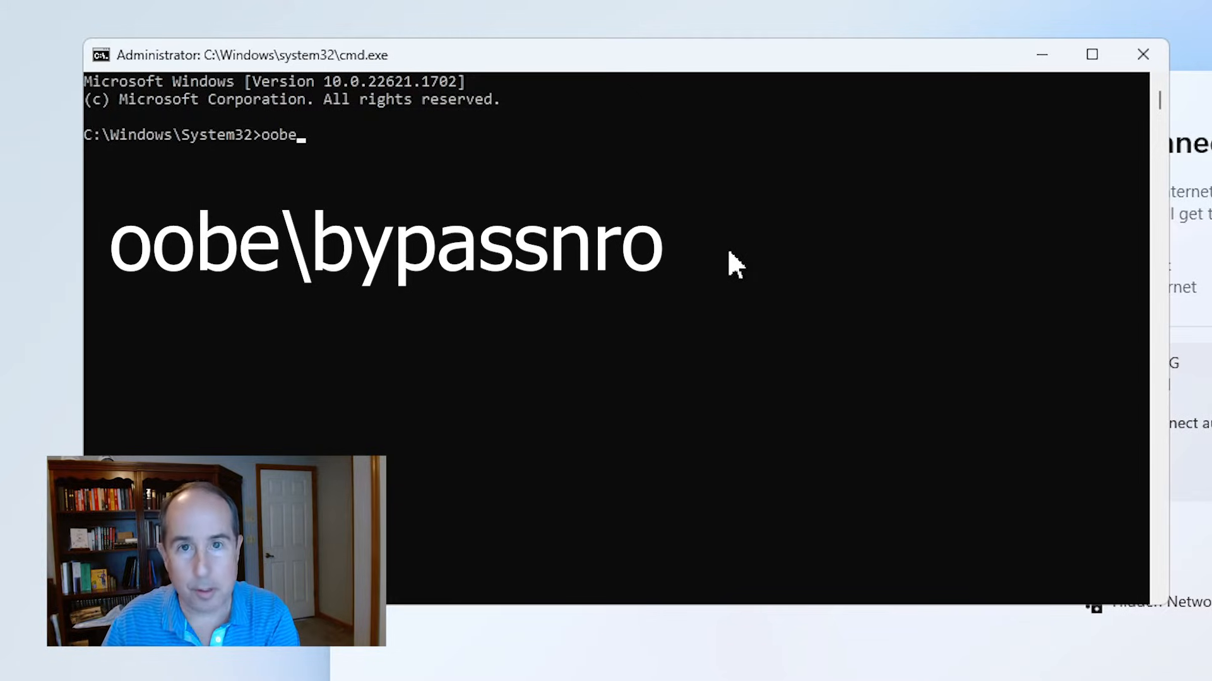
Run oobe\bypassnro to restart setup without requiring internet.
{"action": "type", "text": "\\"}
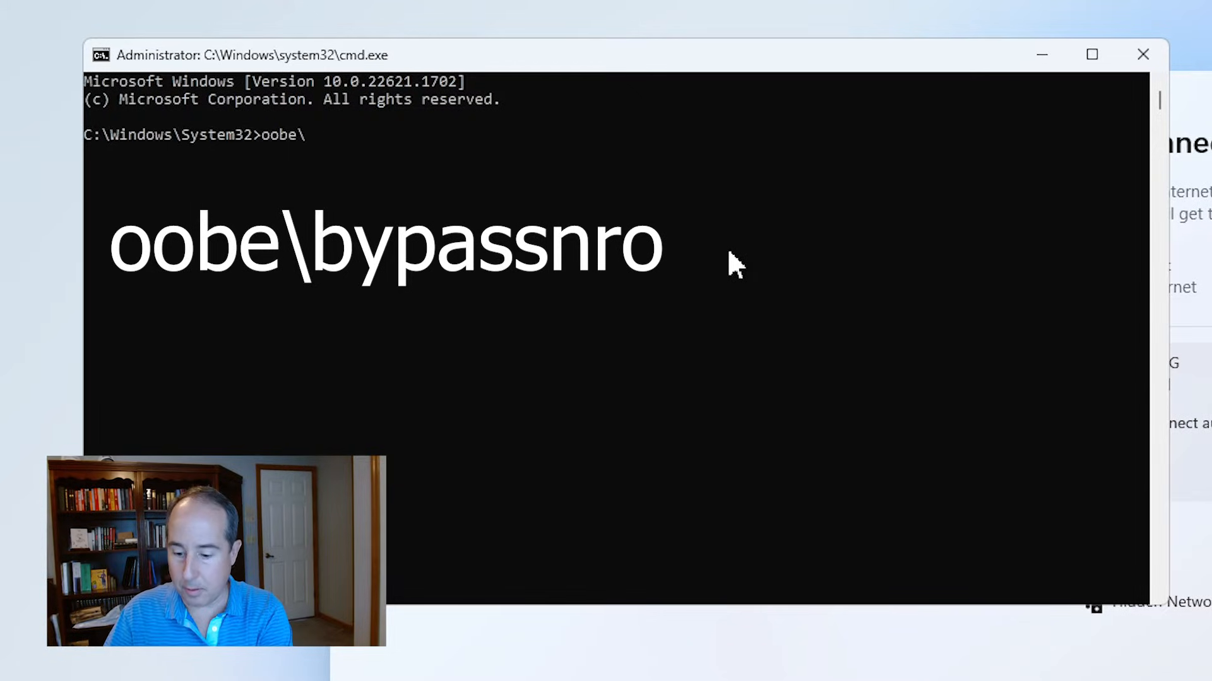
{"action": "type", "text": "byp"}
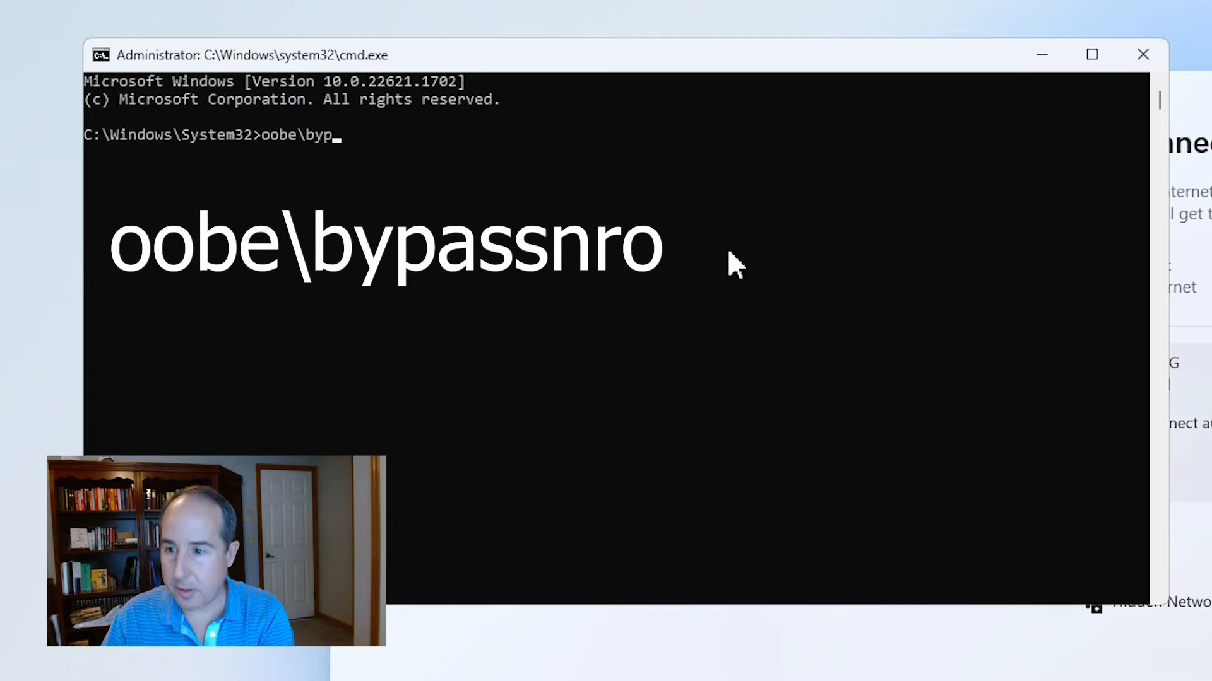
{"action": "type", "text": "assnro"}
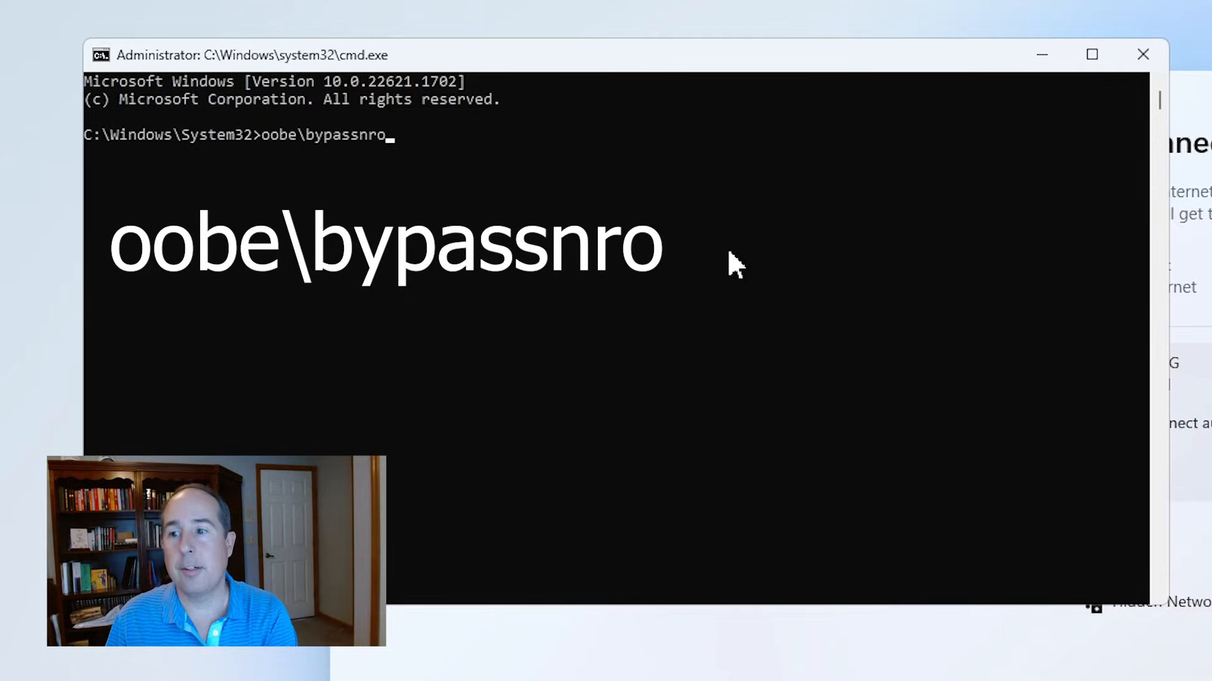
{"action": "key", "text": "Return"}
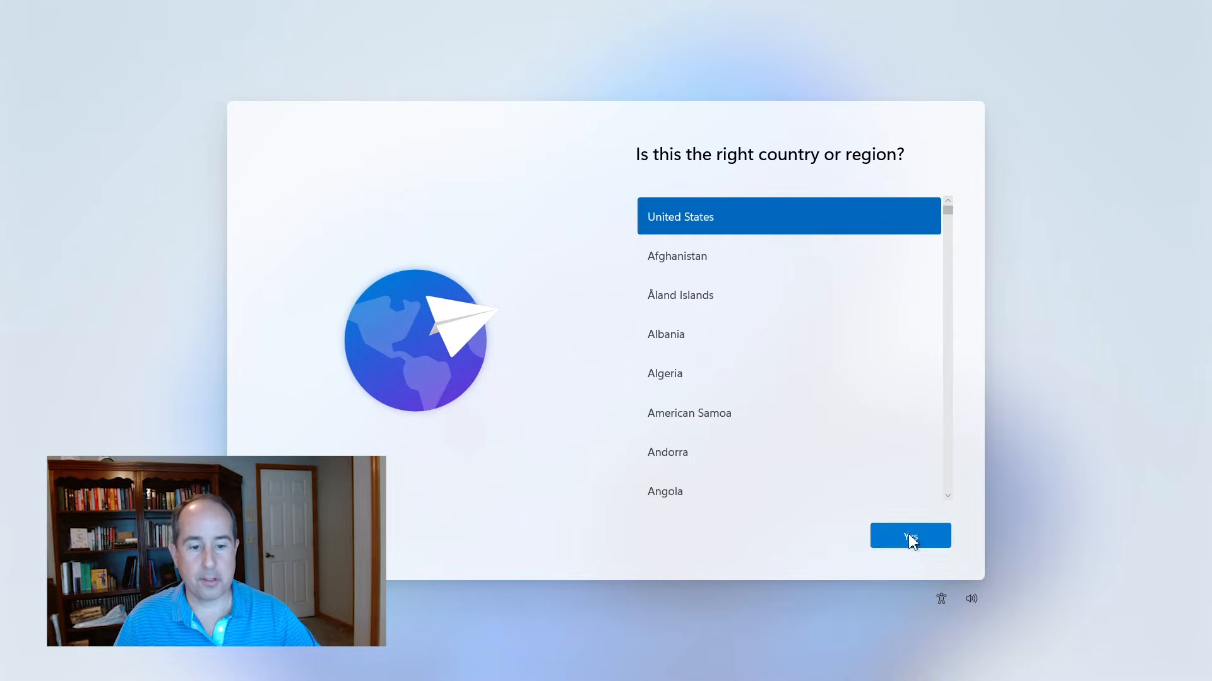
Confirm United States region and US keyboard layout, skipping the second layout.
{"action": "left_click", "coordinate": [909, 537]}
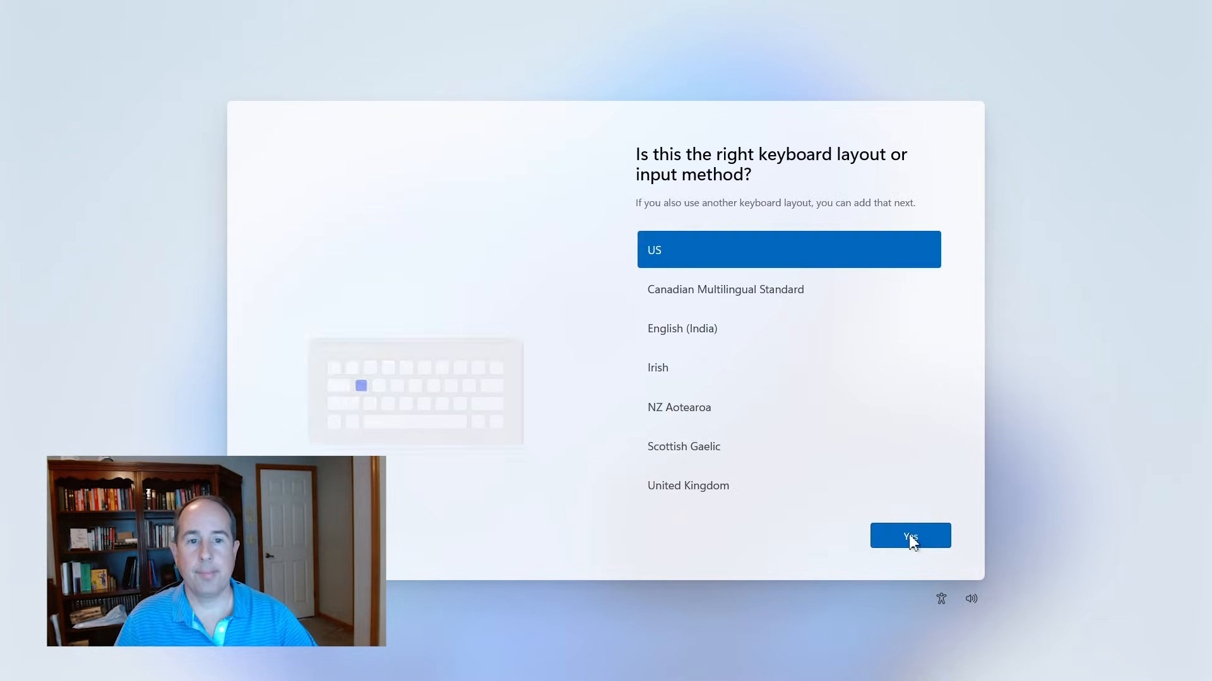
{"action": "left_click", "coordinate": [909, 536]}
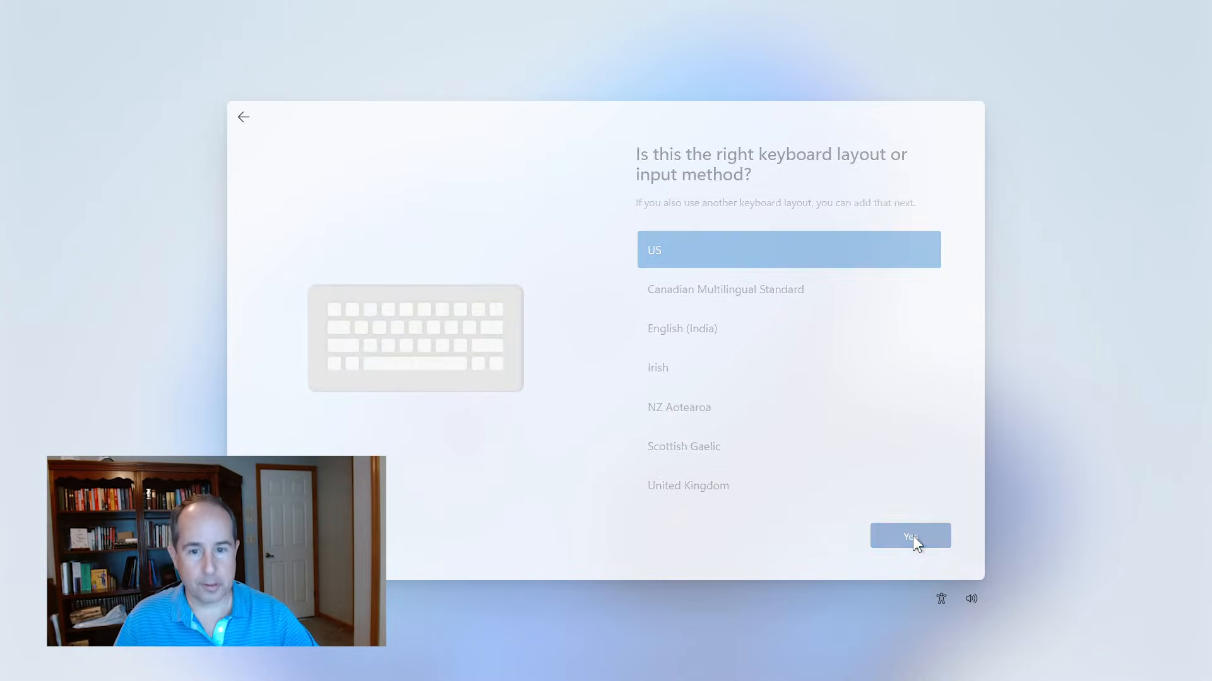
{"action": "left_click", "coordinate": [910, 536]}
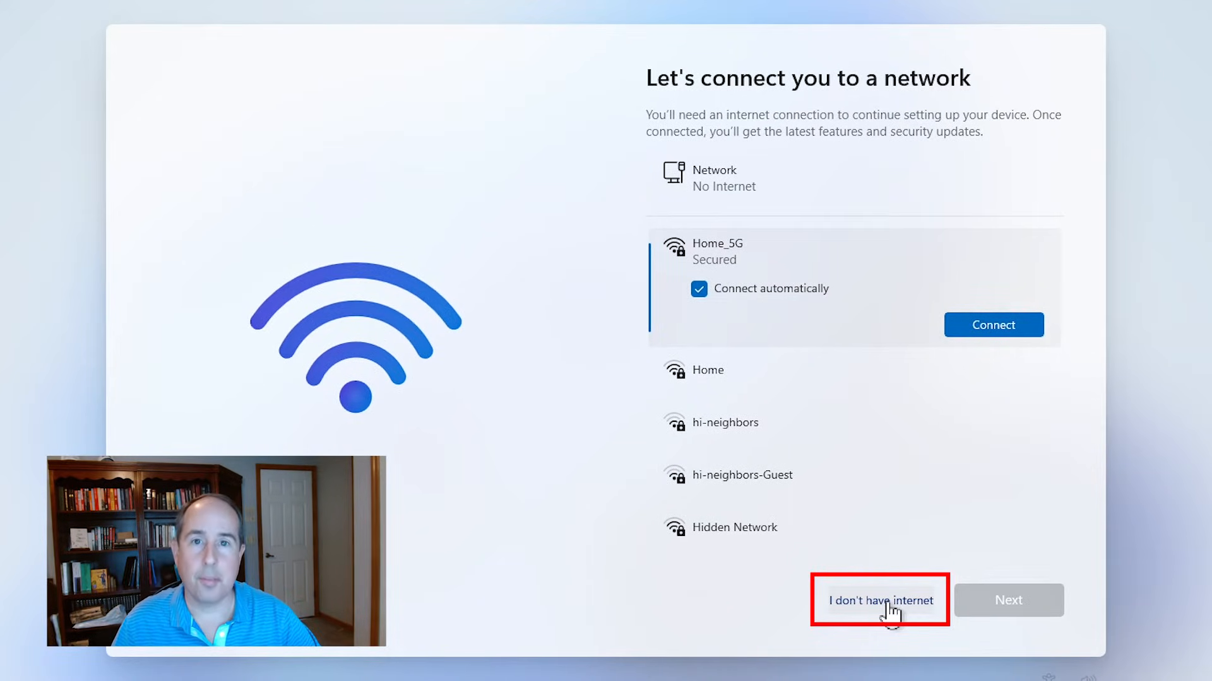
{"action": "mouse_move", "coordinate": [881, 607]}
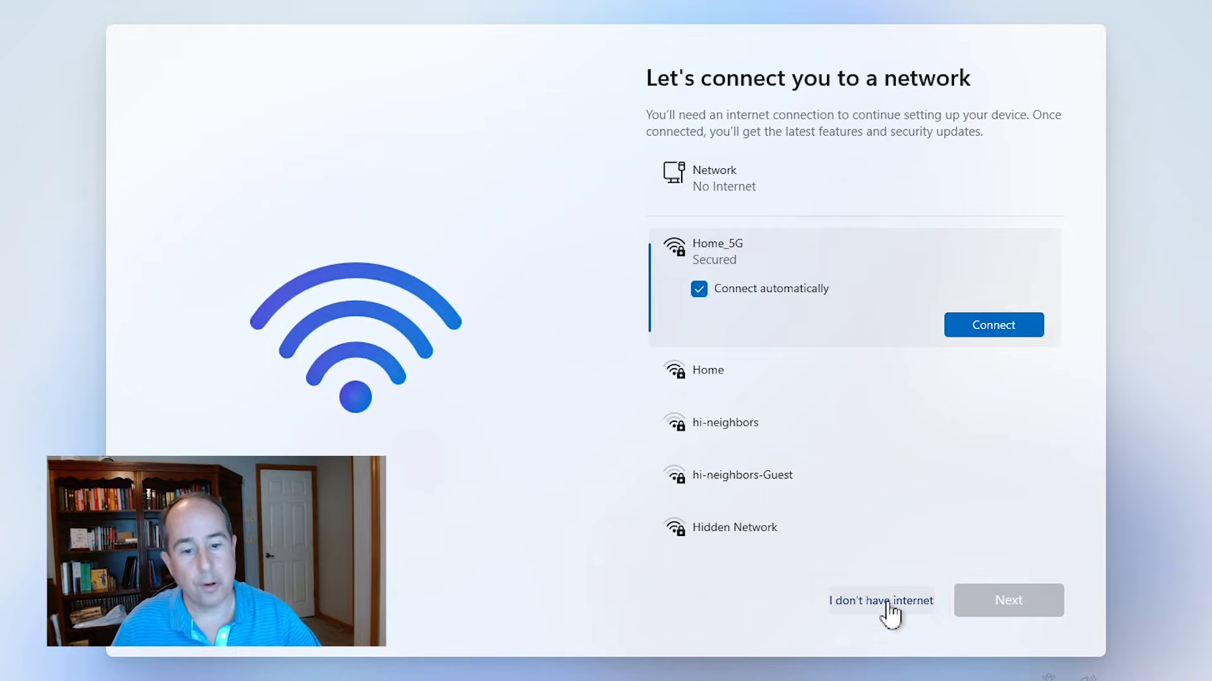
Choose 'I don't have internet' and continue with limited setup.
{"action": "left_click", "coordinate": [881, 600]}
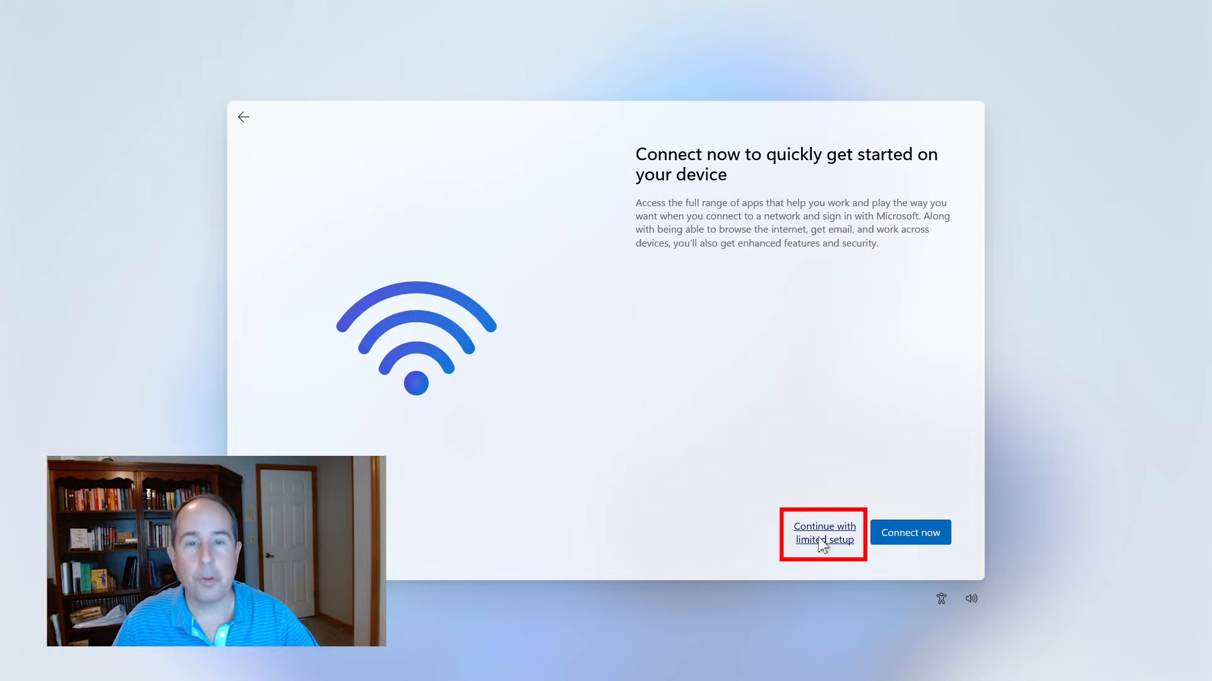
{"action": "left_click", "coordinate": [822, 533]}
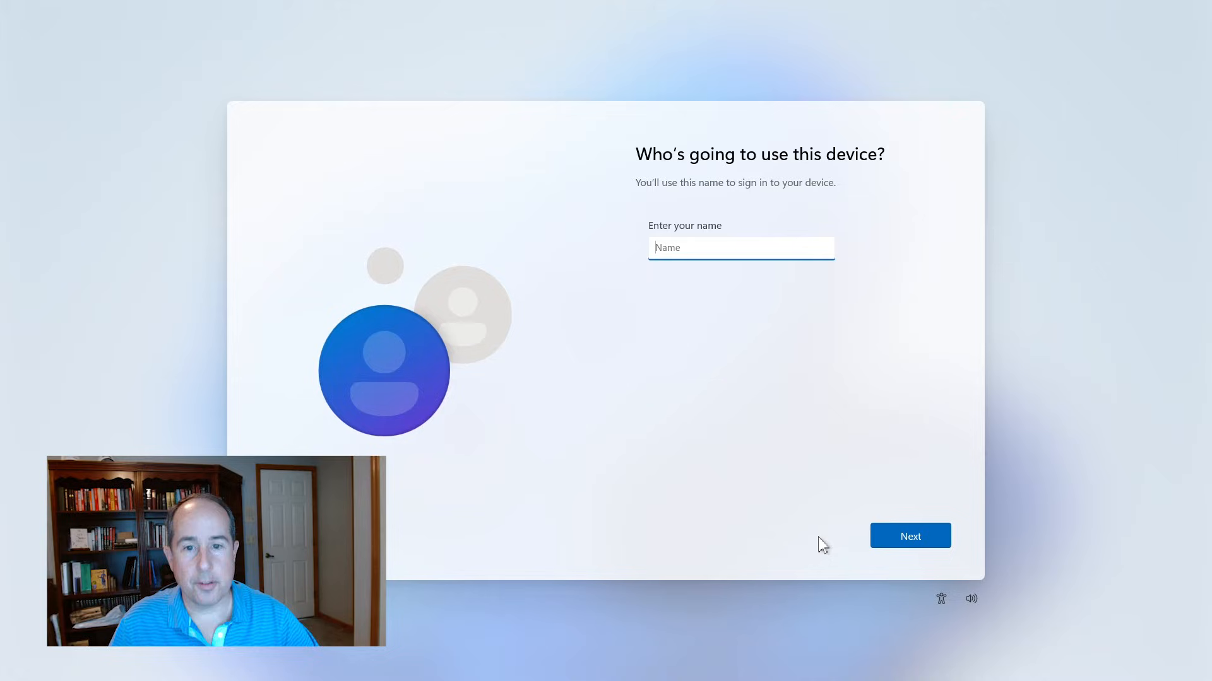
Create the local account 'User' with a blank password.
{"action": "type", "text": "User"}
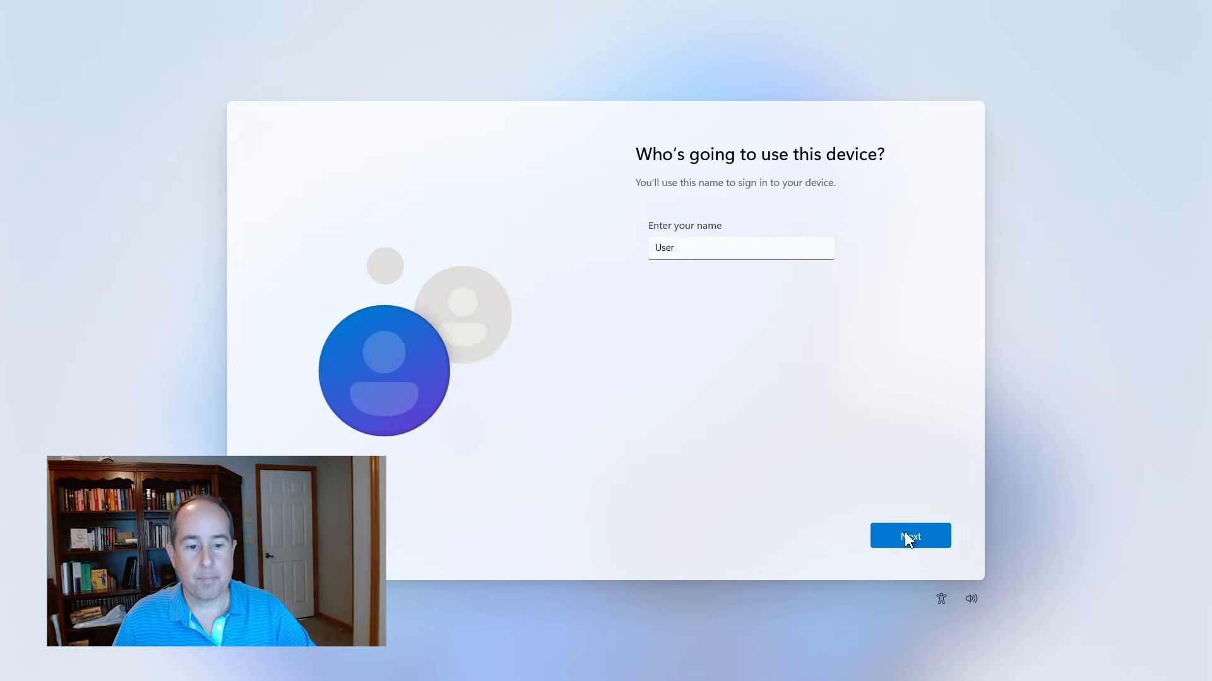
{"action": "left_click", "coordinate": [909, 535]}
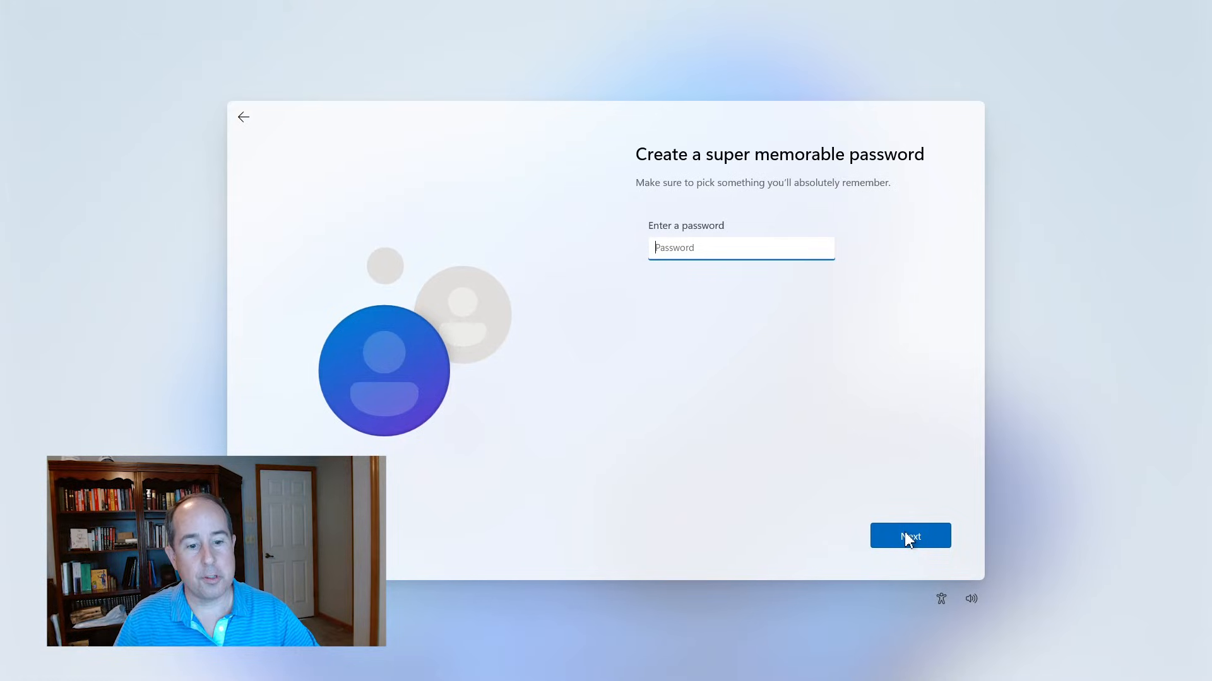
{"action": "left_click", "coordinate": [909, 536]}
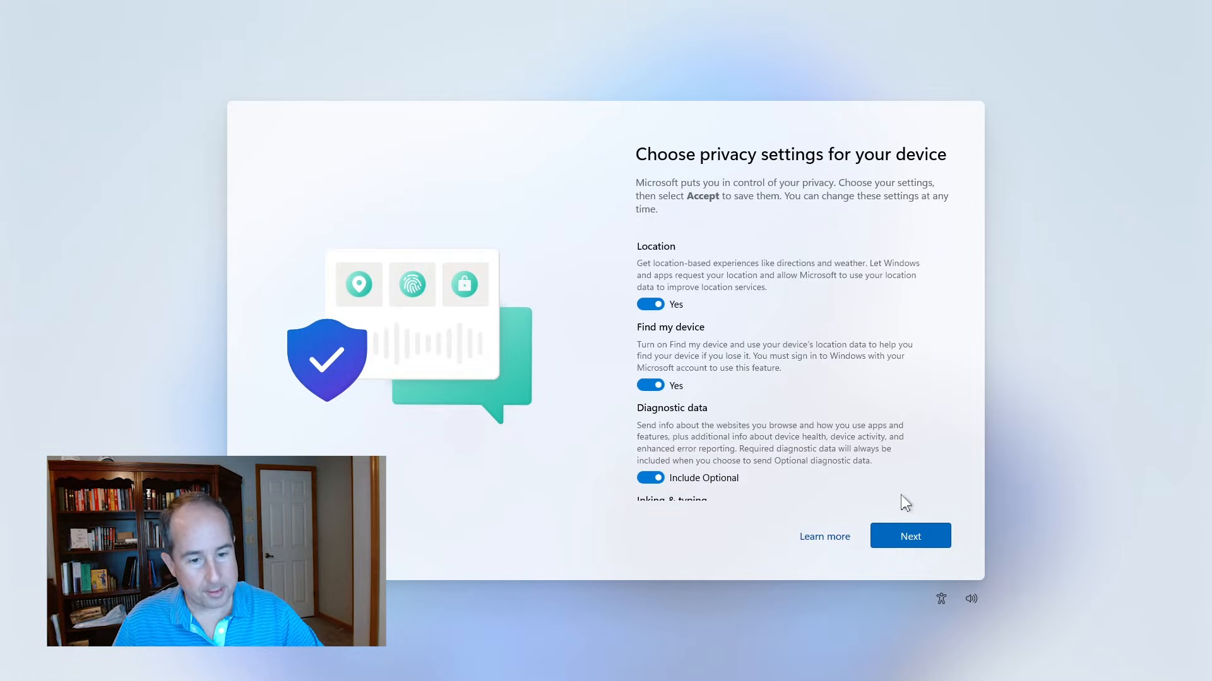
Accept the default privacy settings to finish setup at the desktop.
{"action": "scroll", "scroll_direction": "down", "scroll_amount": 3}
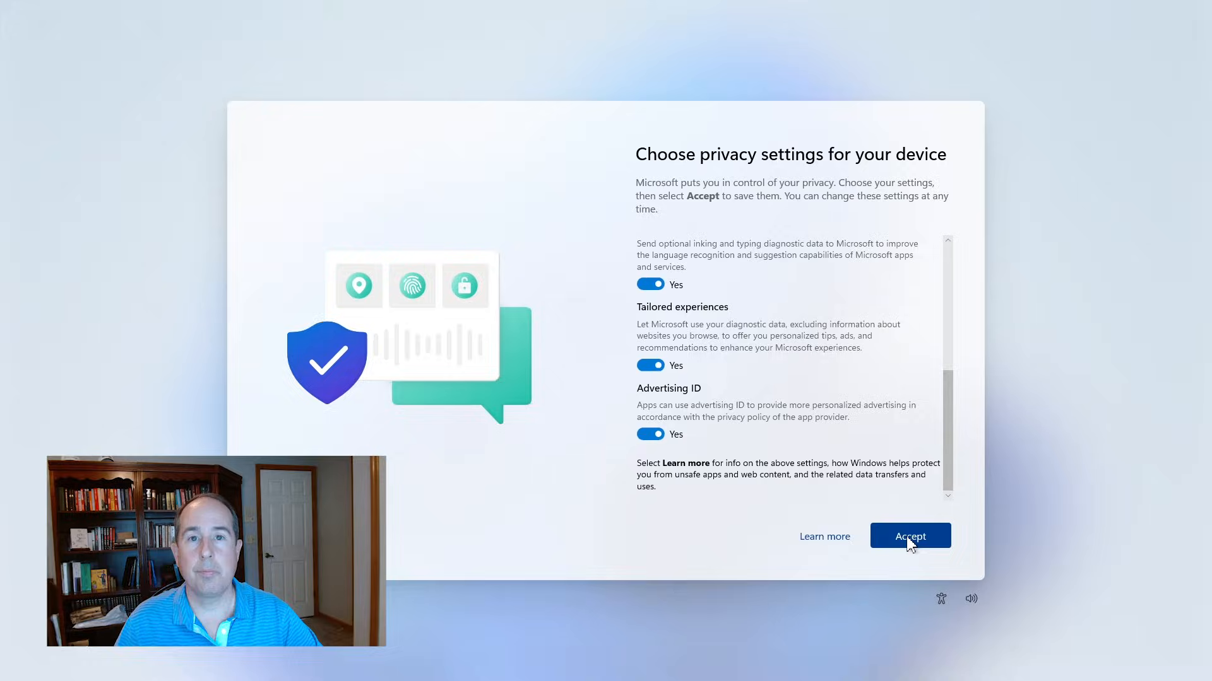
{"action": "left_click", "coordinate": [909, 536]}
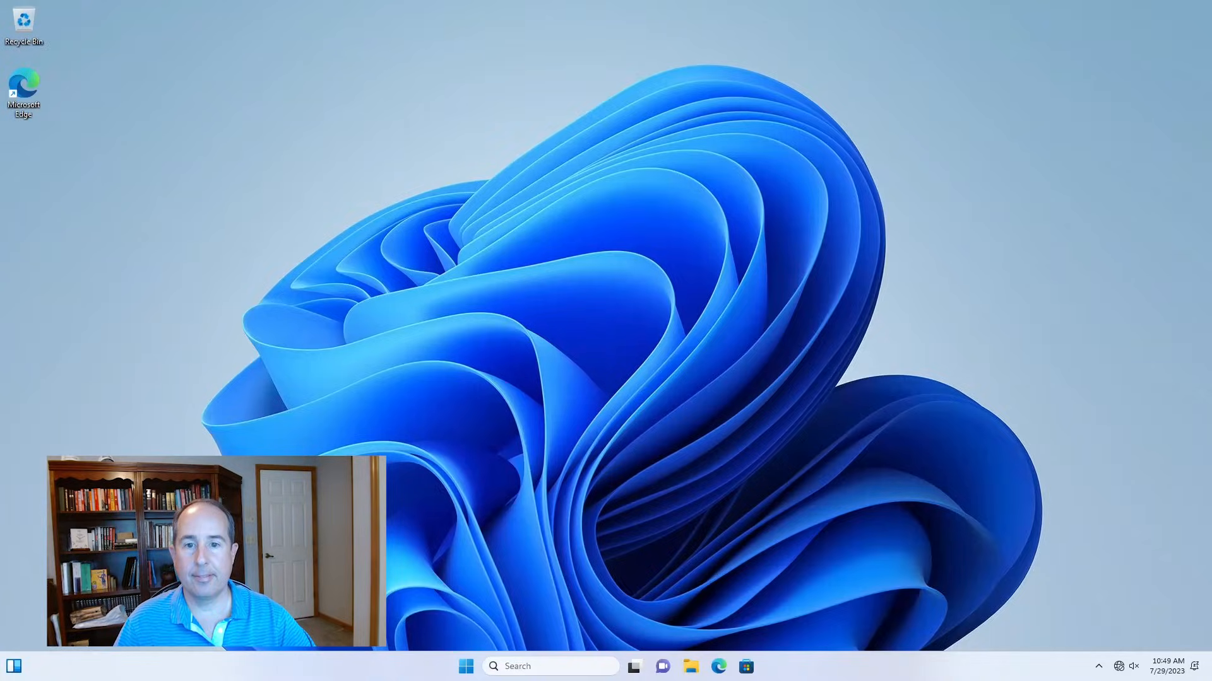
Launch Settings from the Start menu's pinned apps.
{"action": "left_click", "coordinate": [465, 666]}
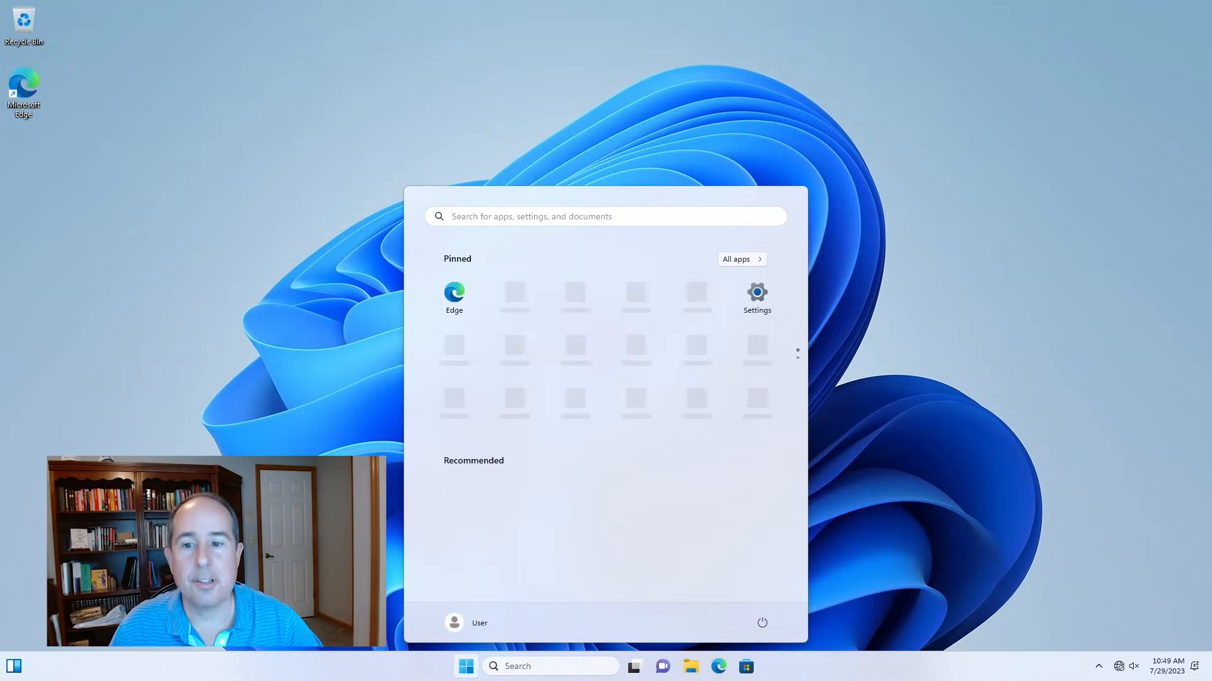
{"action": "mouse_move", "coordinate": [693, 370]}
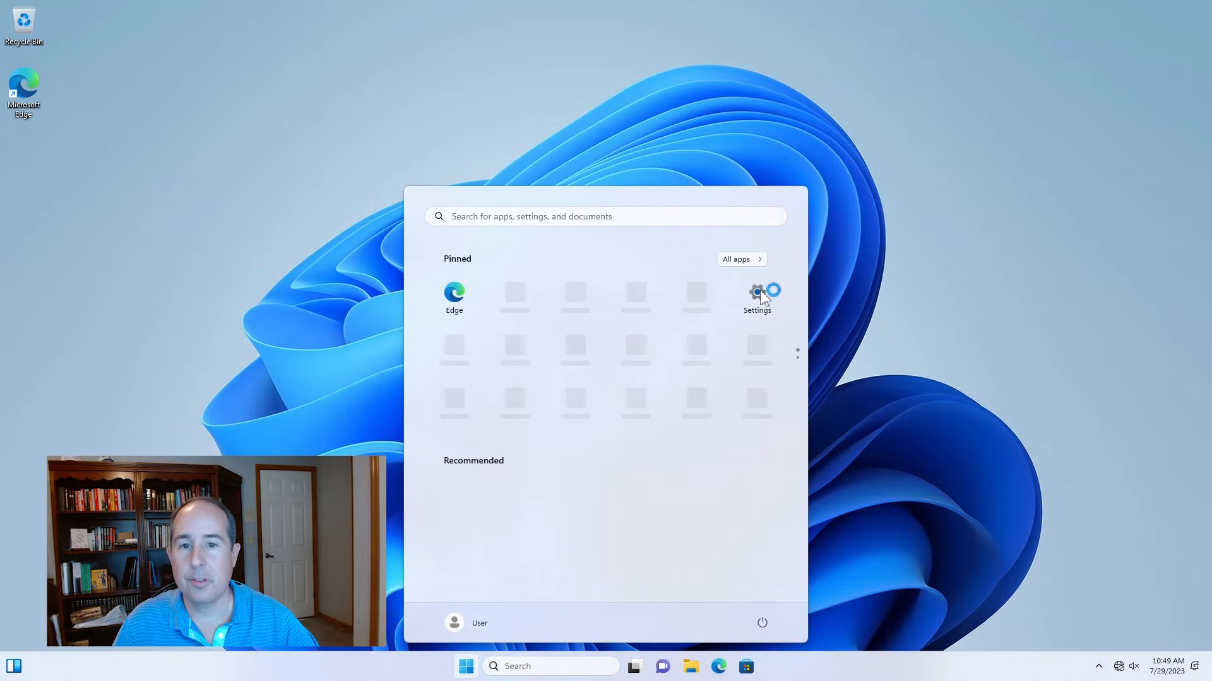
{"action": "left_click", "coordinate": [756, 297]}
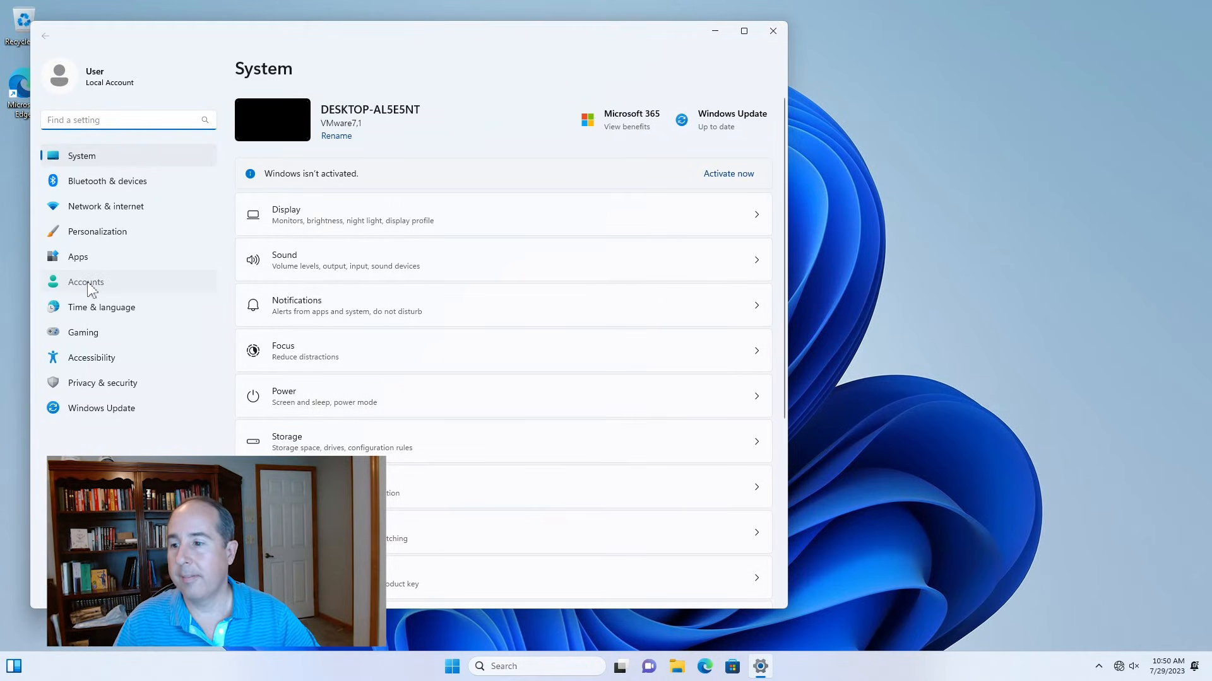
Open Accounts in Settings to confirm User is a local Administrator.
{"action": "left_click", "coordinate": [86, 282]}
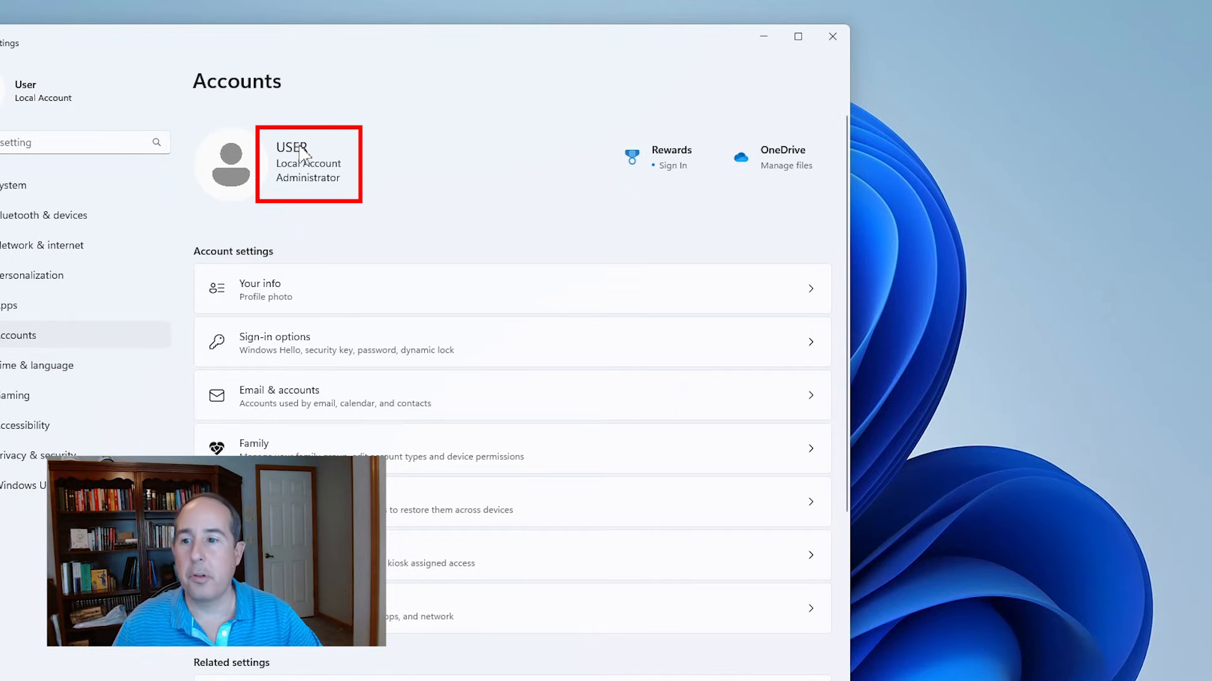
{"action": "mouse_move", "coordinate": [313, 192]}
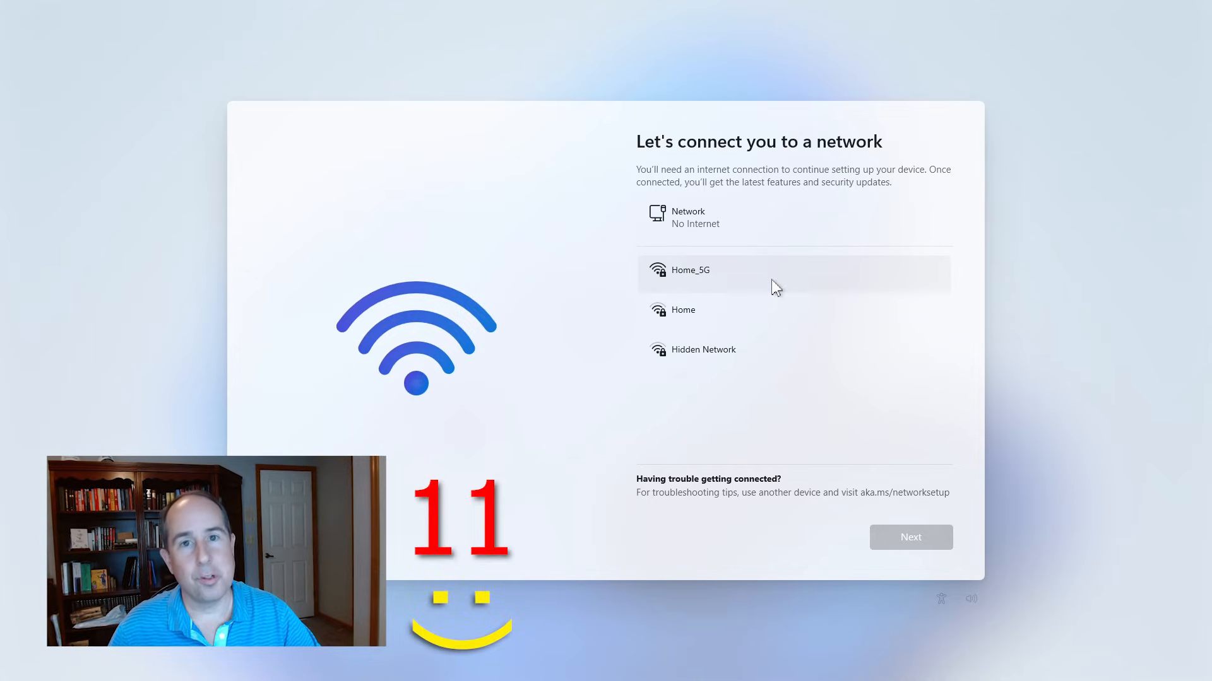
Connect to the Home_5G Wi-Fi network with its security key.
{"action": "left_click", "coordinate": [689, 270]}
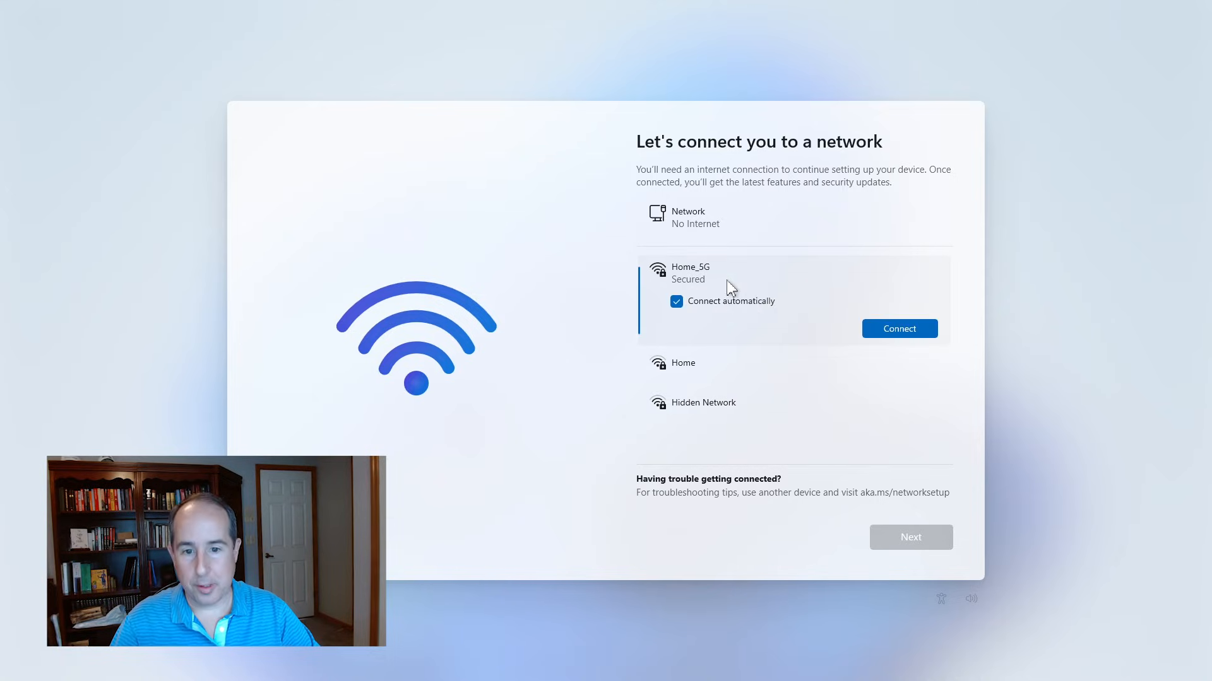
{"action": "left_click", "coordinate": [898, 328]}
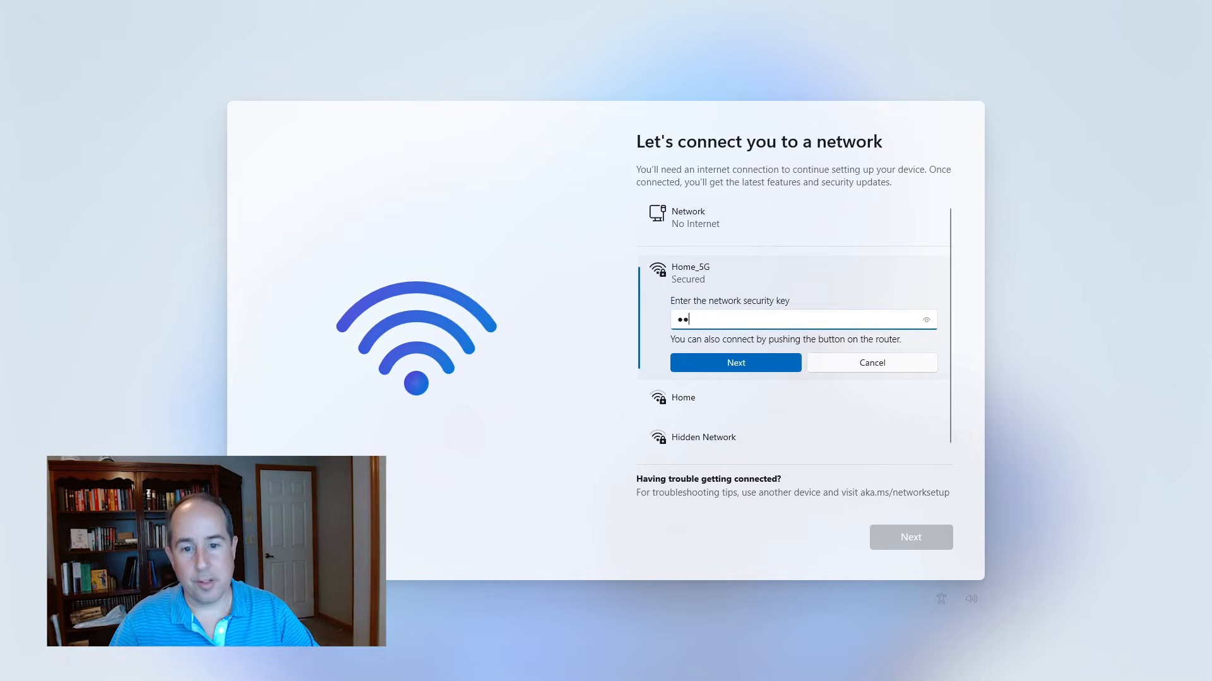
{"action": "left_click", "coordinate": [733, 363]}
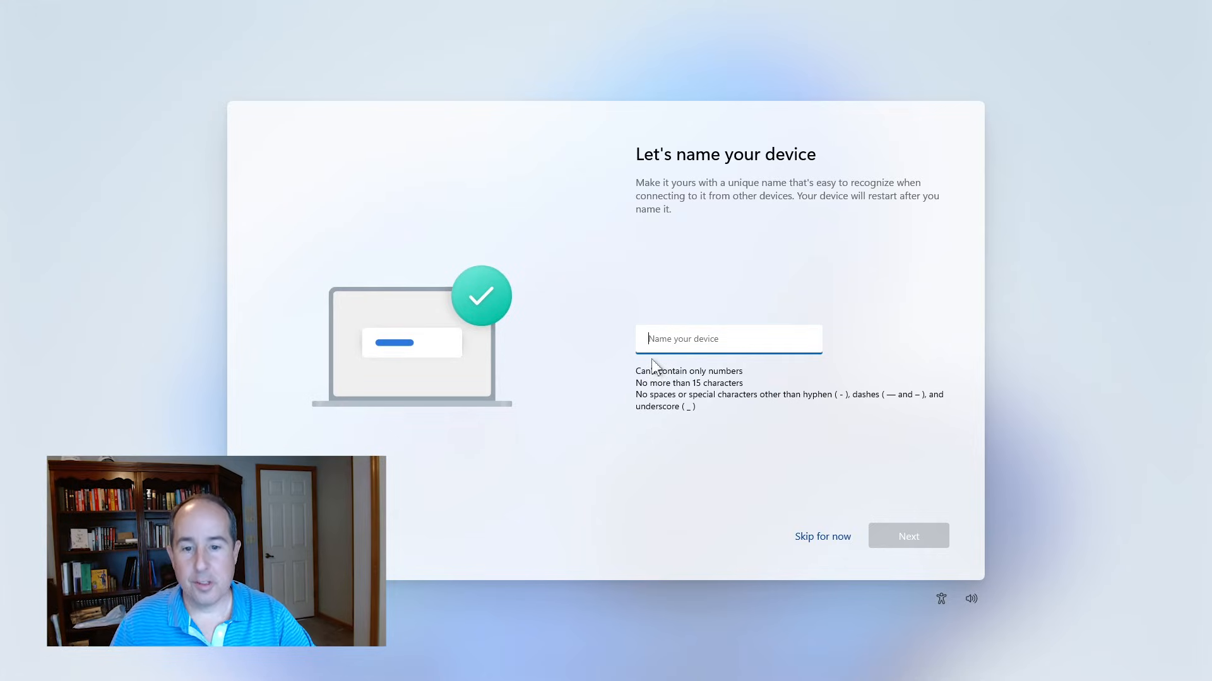
Enter PC as the device name and continue.
{"action": "type", "text": "PC"}
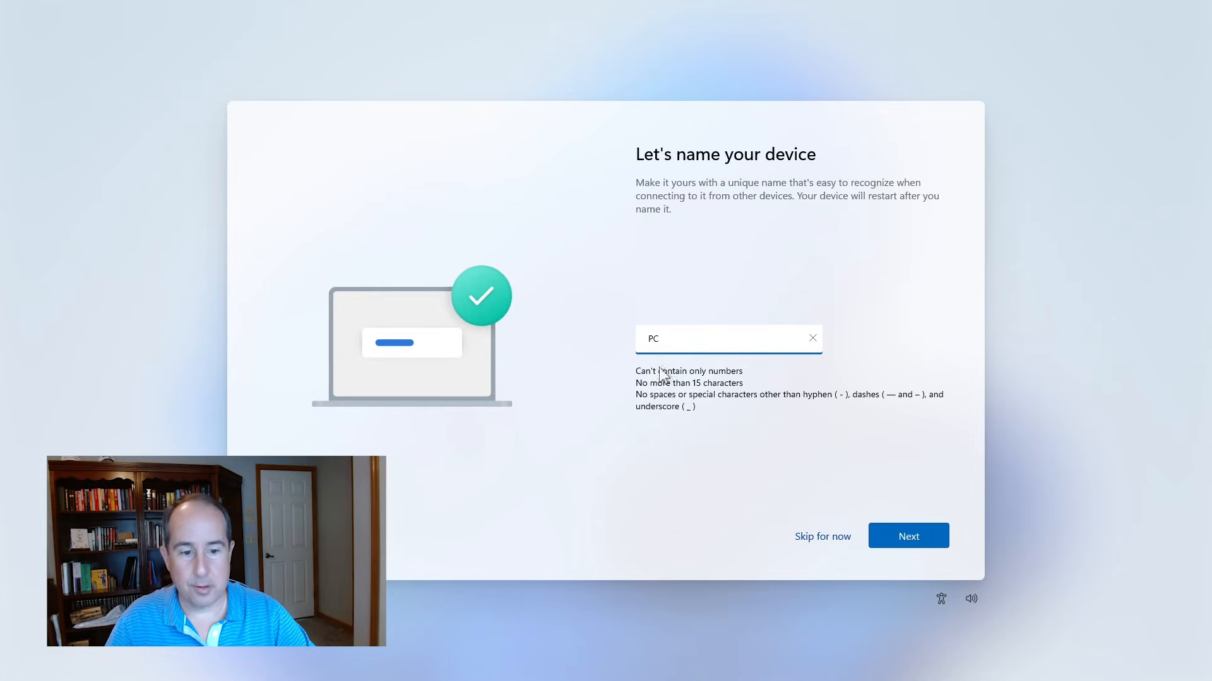
{"action": "left_click", "coordinate": [908, 535]}
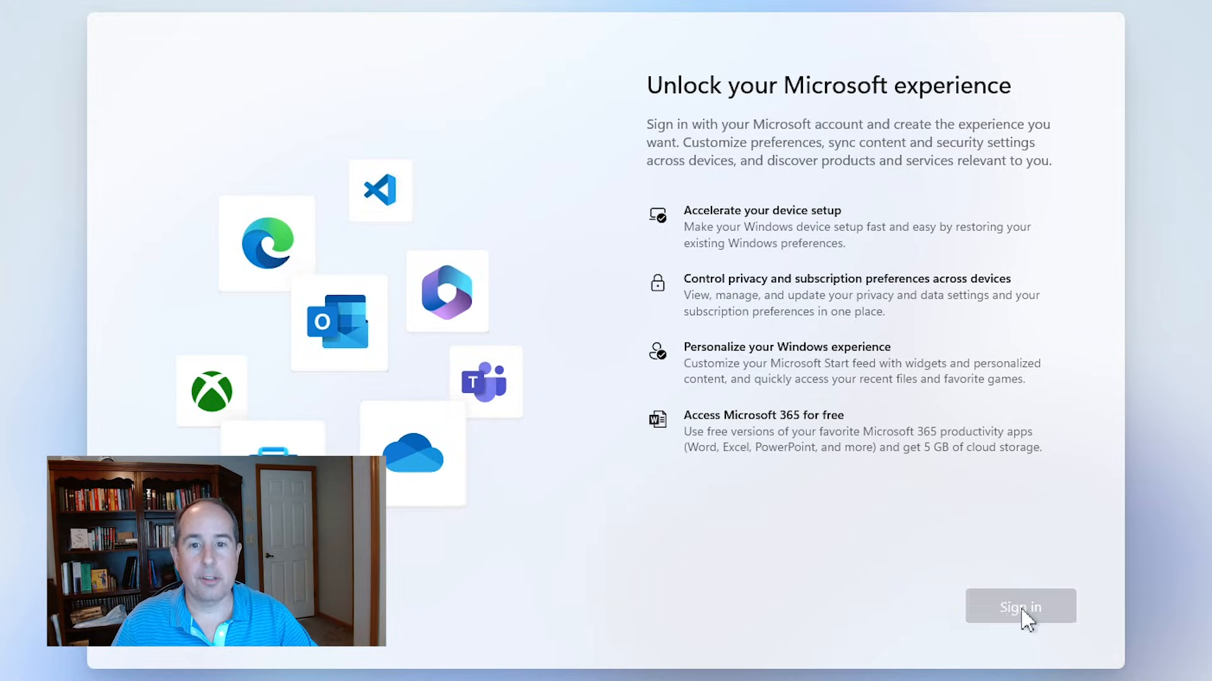
{"action": "left_click", "coordinate": [1019, 606]}
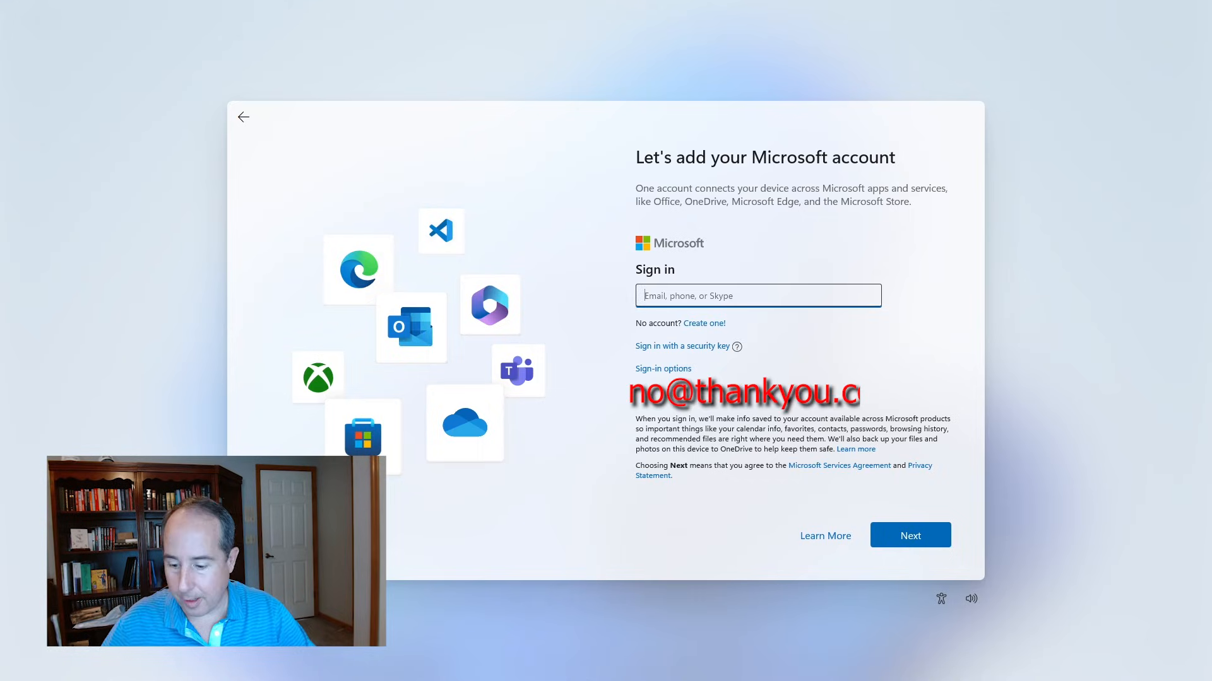
{"action": "type", "text": "no@"}
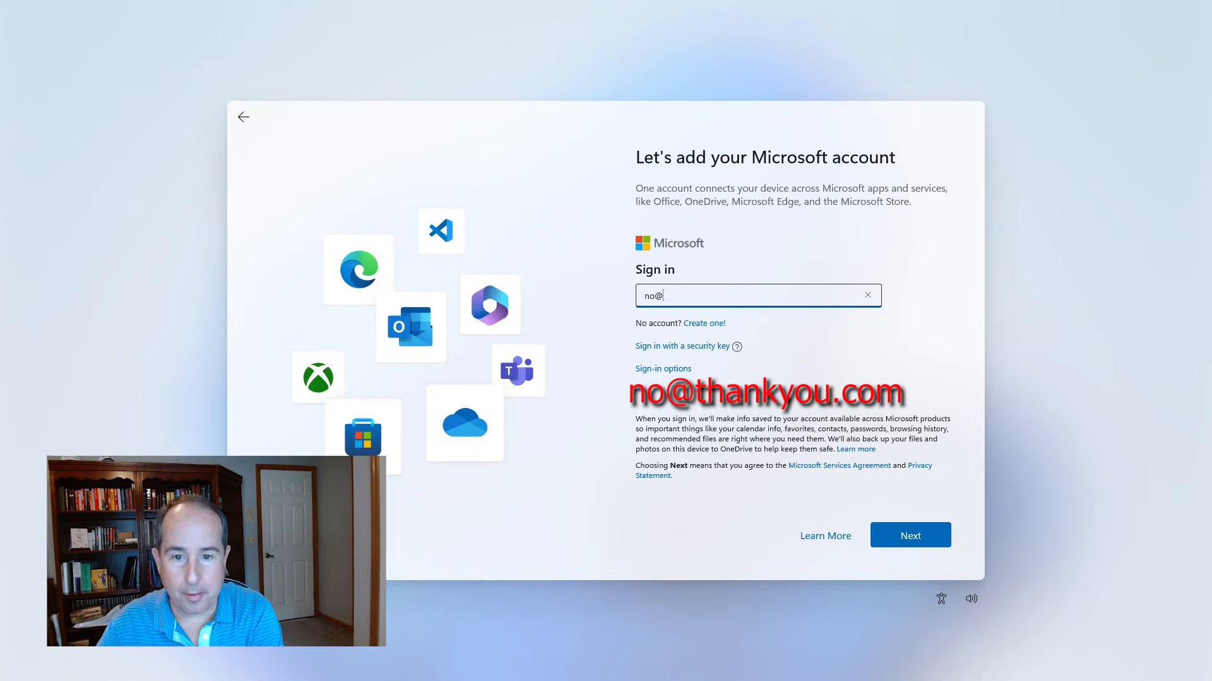
{"action": "type", "text": "thankyou.com"}
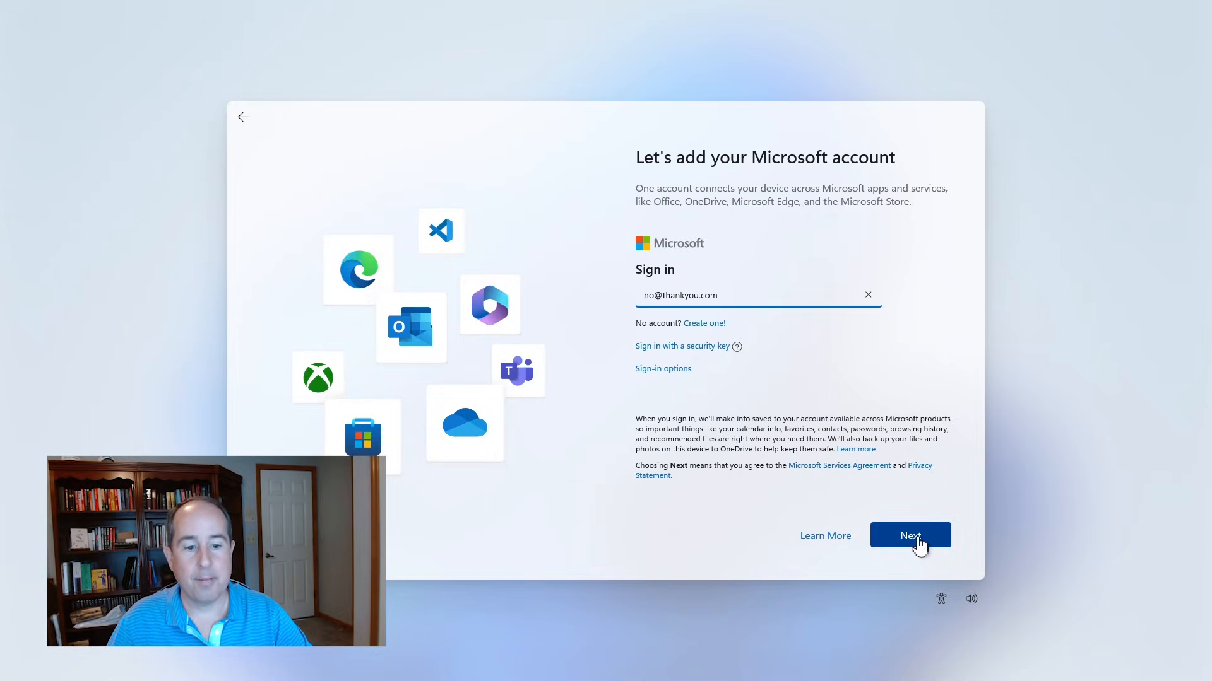
{"action": "left_click", "coordinate": [909, 536]}
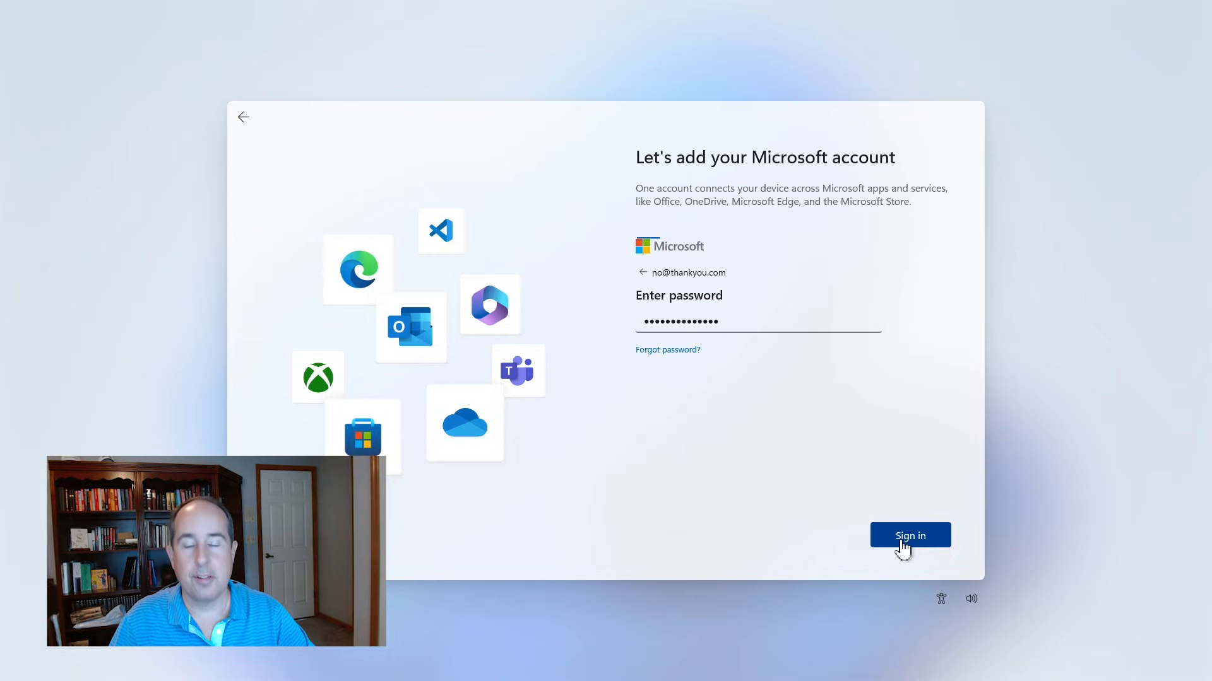
{"action": "left_click", "coordinate": [909, 534]}
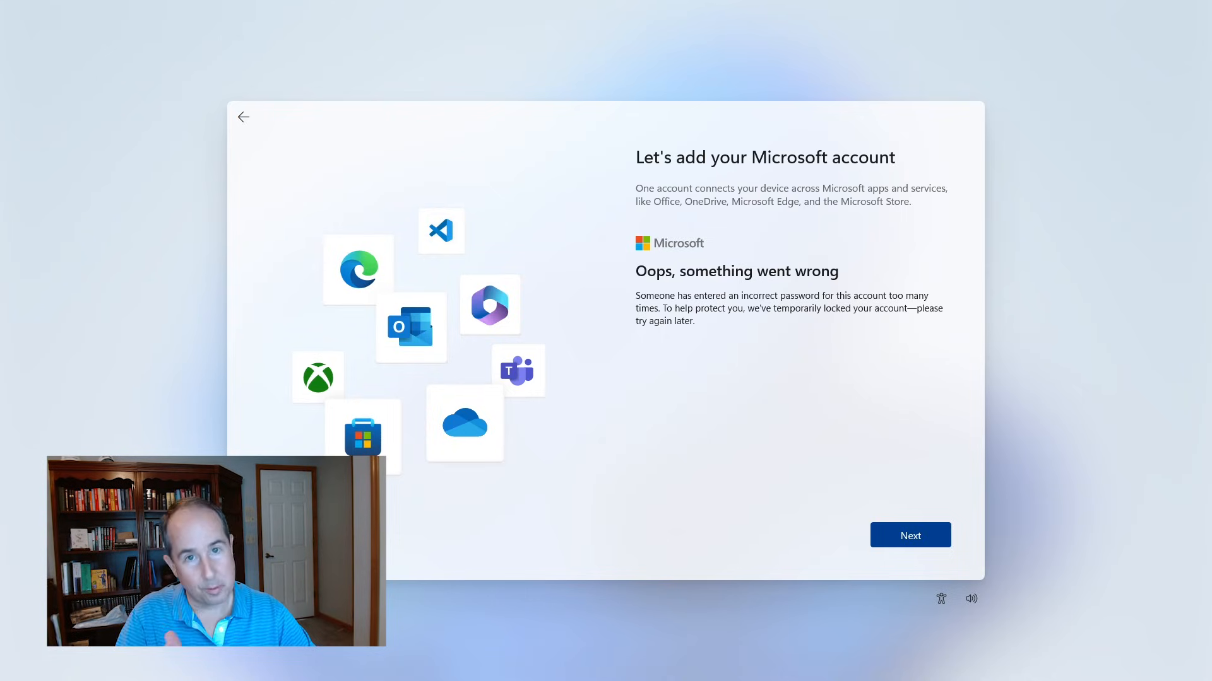
{"action": "left_click", "coordinate": [910, 536]}
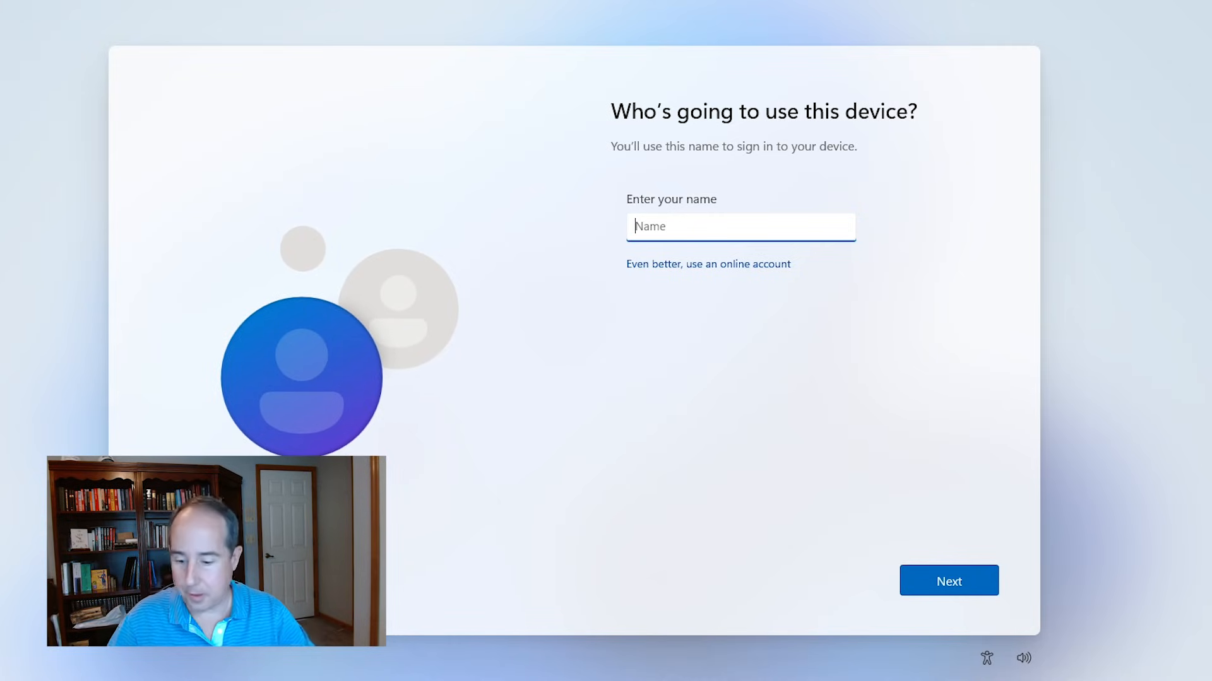
Confirm the local account name and continue with the password left blank.
{"action": "left_click", "coordinate": [948, 580]}
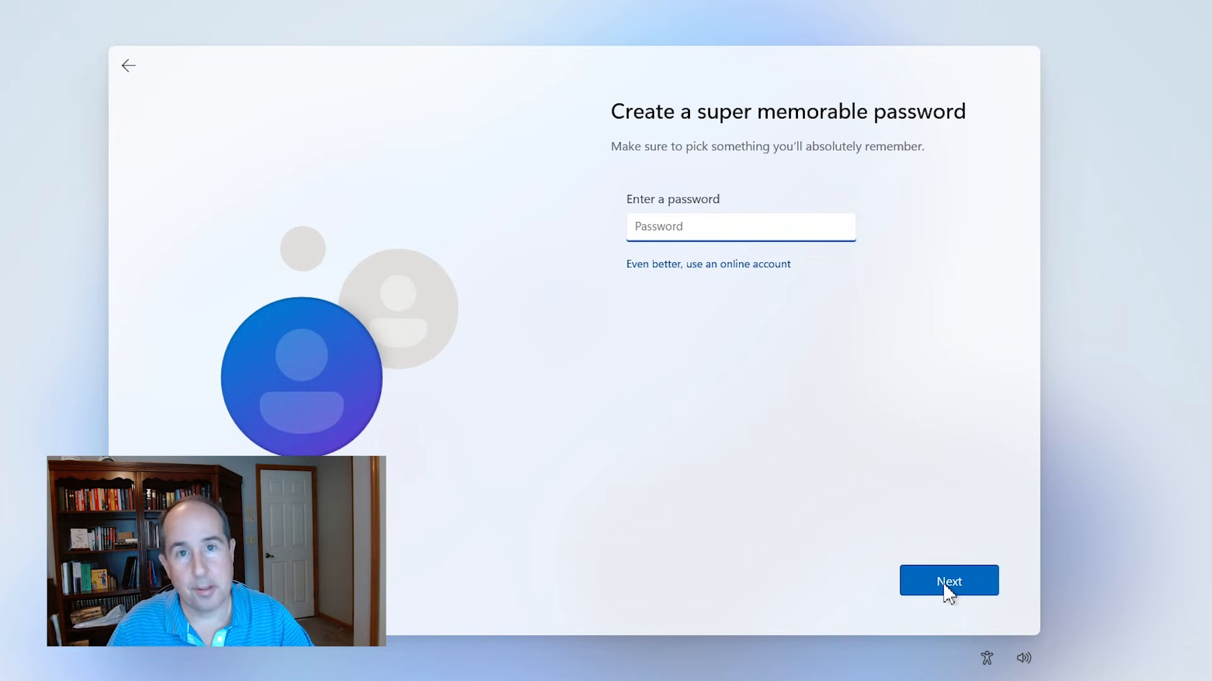
{"action": "left_click", "coordinate": [948, 581]}
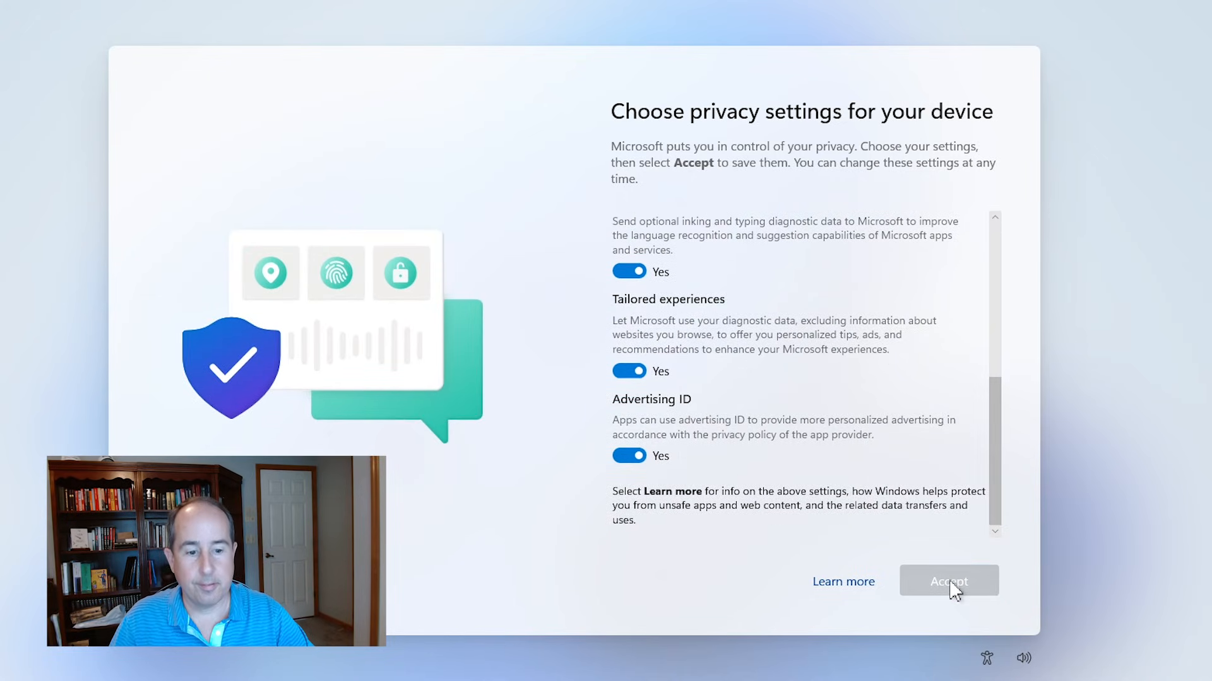
Accept the default device privacy settings on the Choose privacy settings page.
{"action": "left_click", "coordinate": [948, 580]}
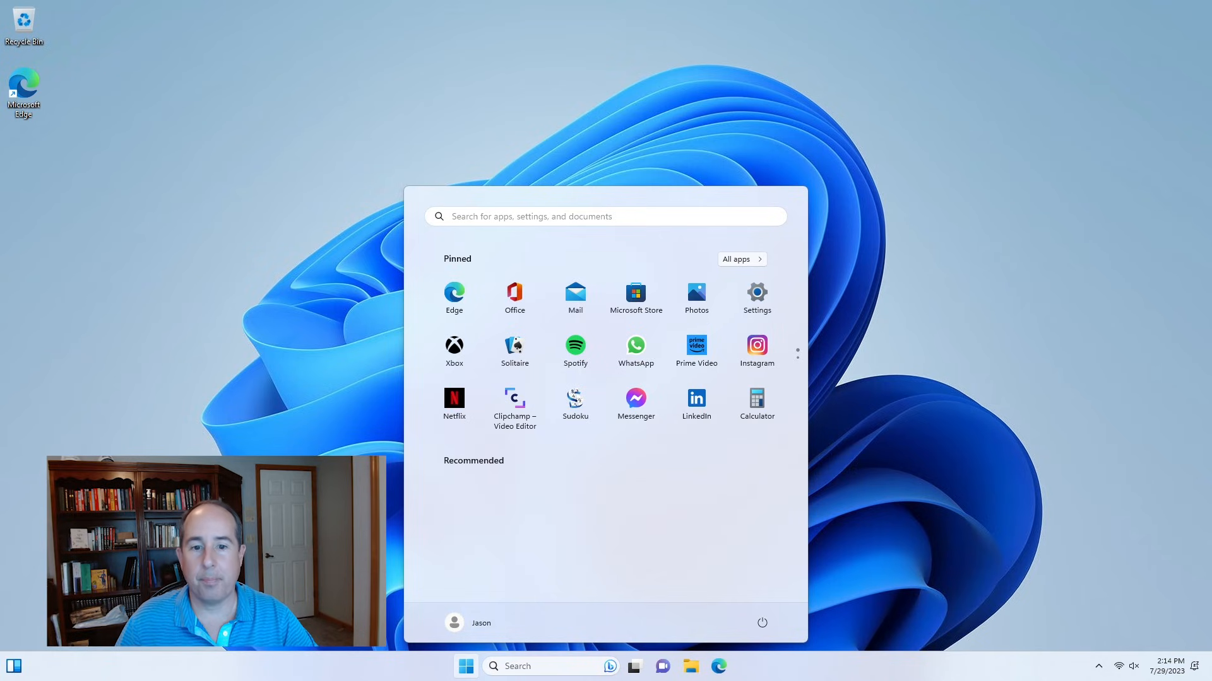
{"action": "mouse_move", "coordinate": [756, 297]}
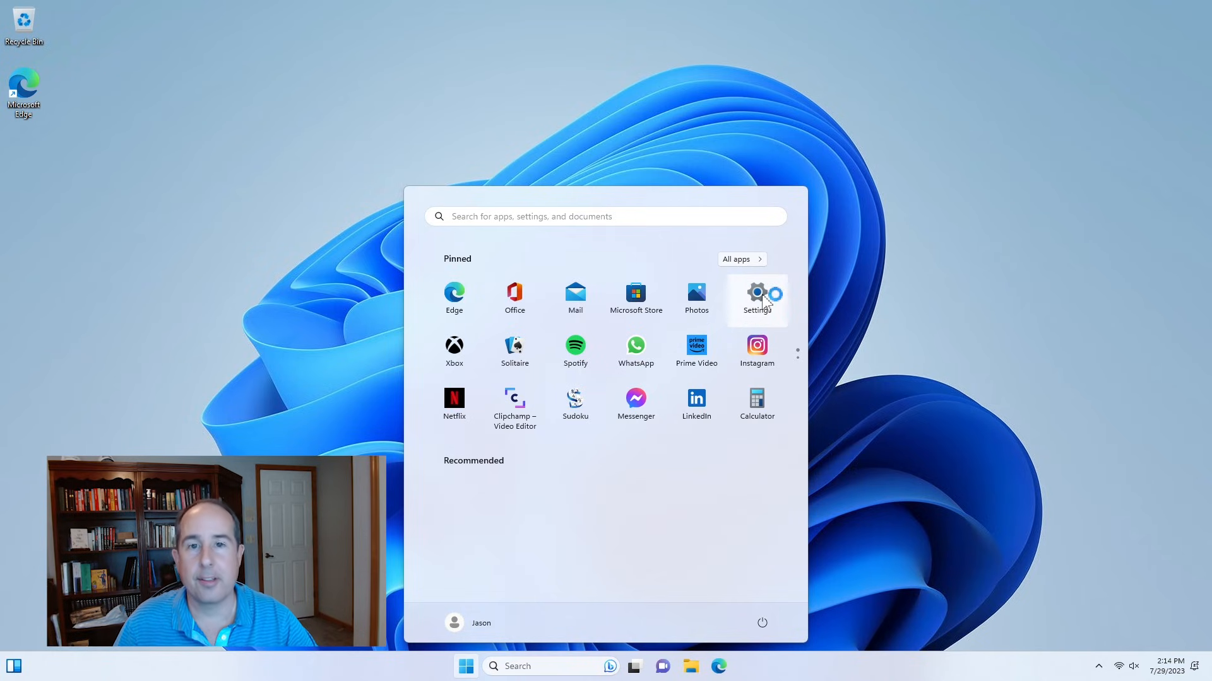
Launch Settings from the Start menu's pinned apps.
{"action": "left_click", "coordinate": [756, 295]}
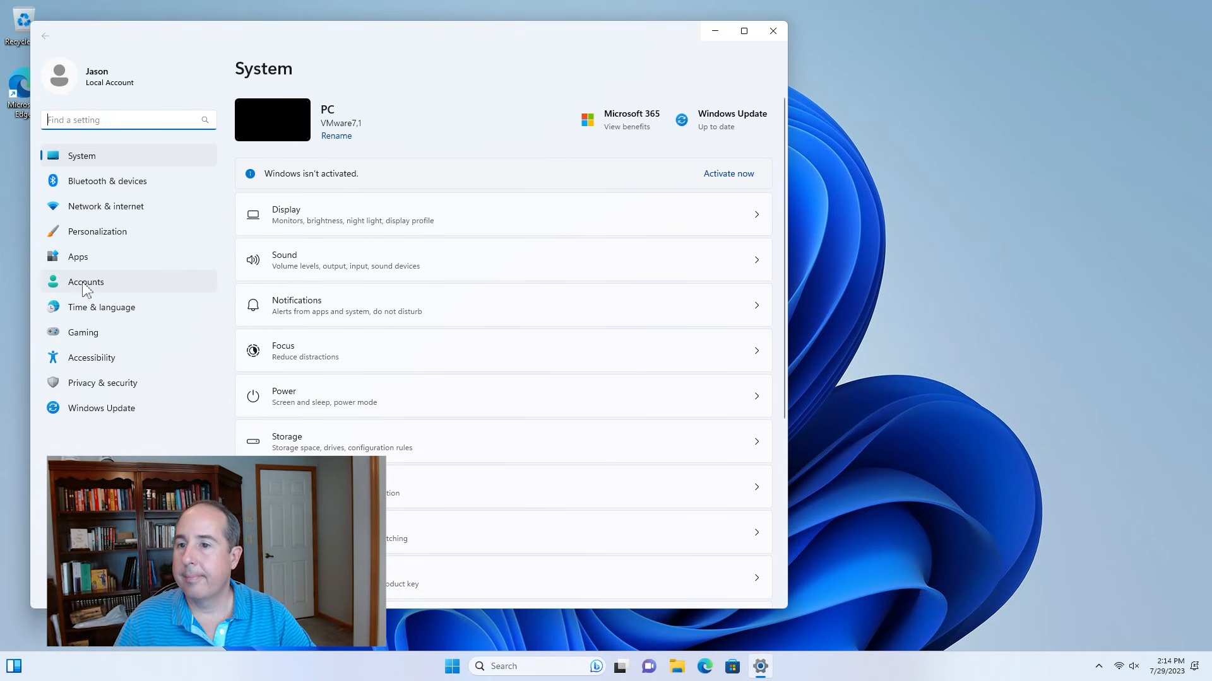
Show the Accounts page confirming a local account with Administrator rights.
{"action": "left_click", "coordinate": [86, 282]}
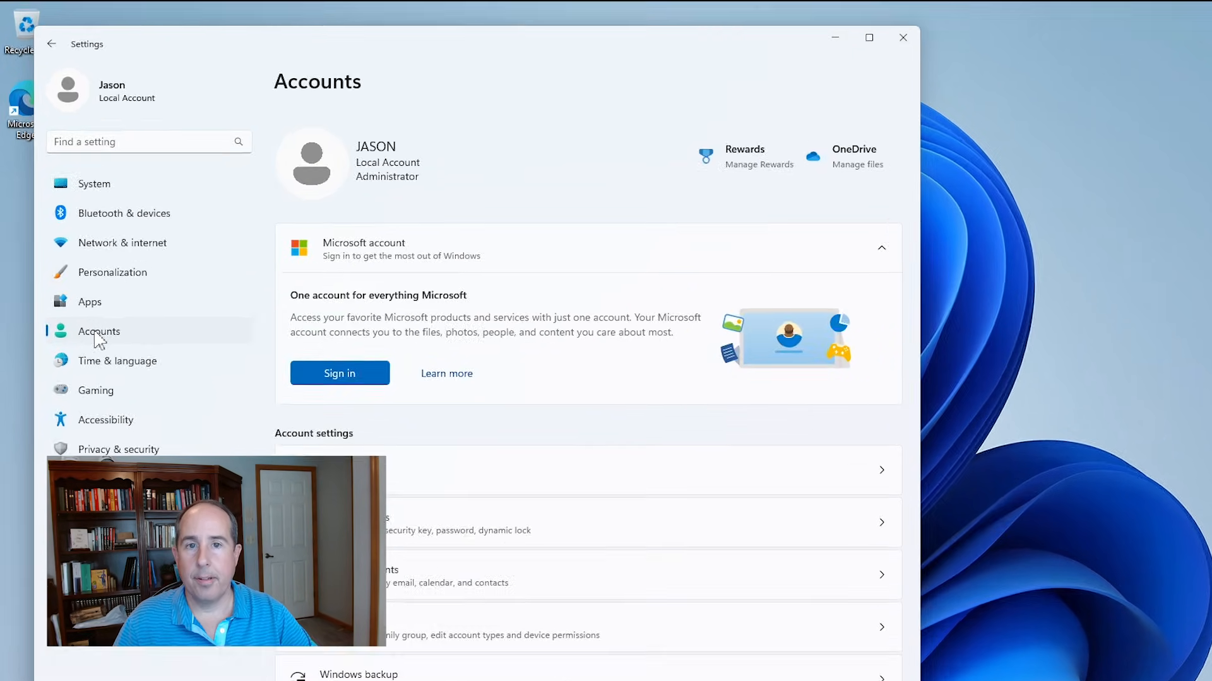